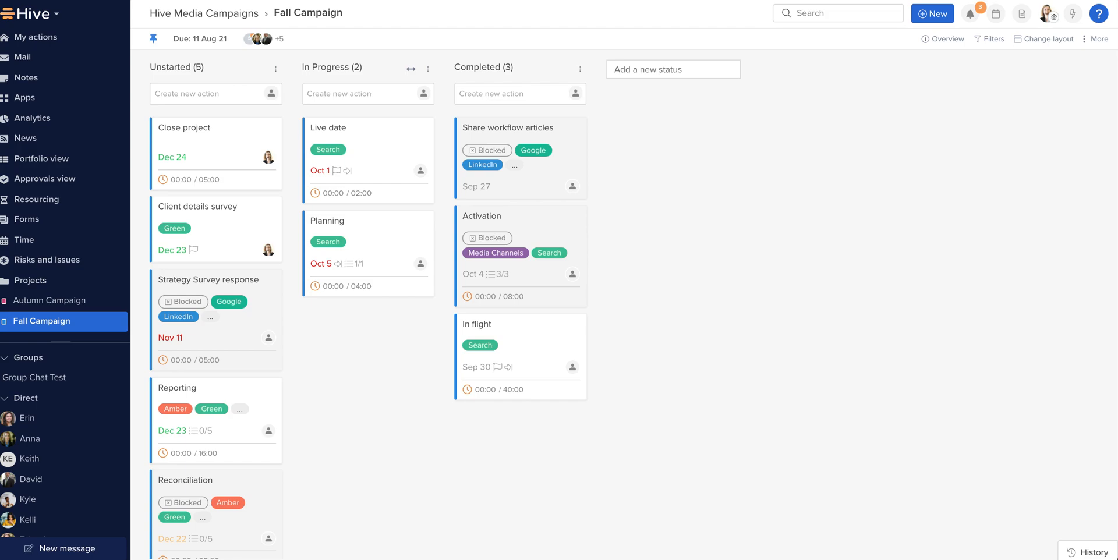
mouse_move(369, 115)
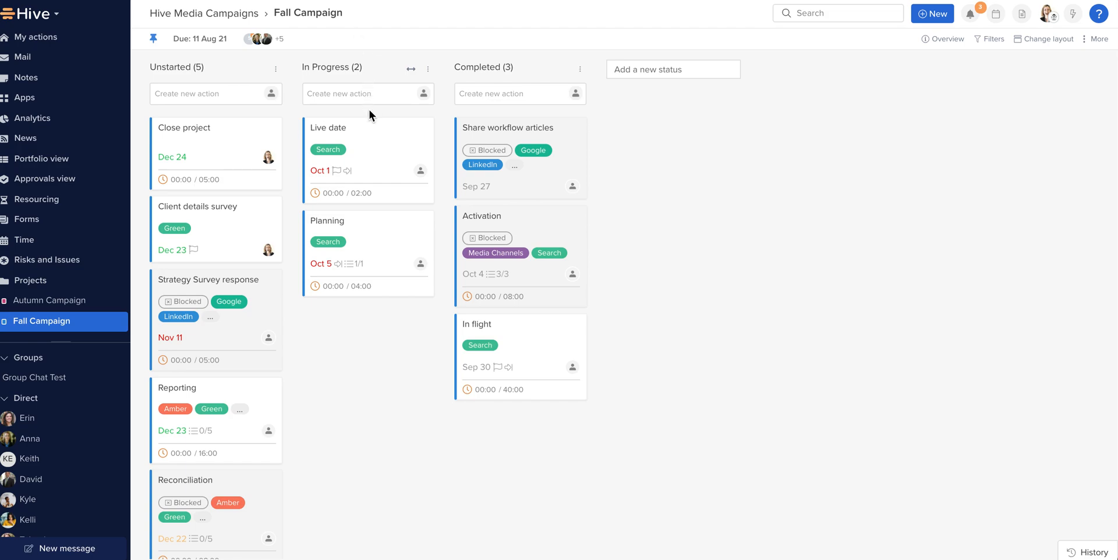
Switch the Fall Campaign project to Table View from the Change layout menu.
click(1047, 39)
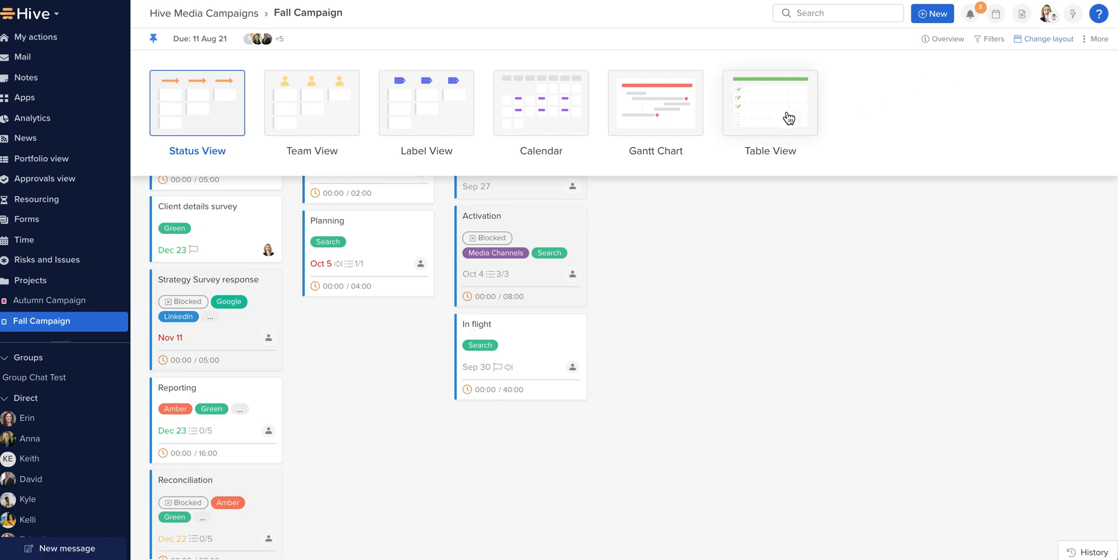
click(769, 103)
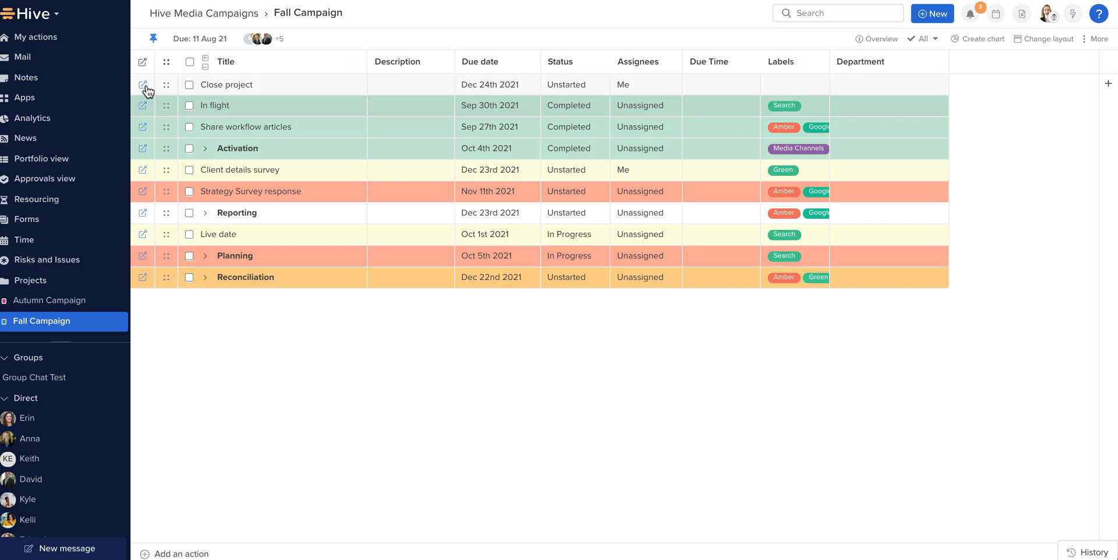
Open the Close project action's details, then close them again.
click(143, 83)
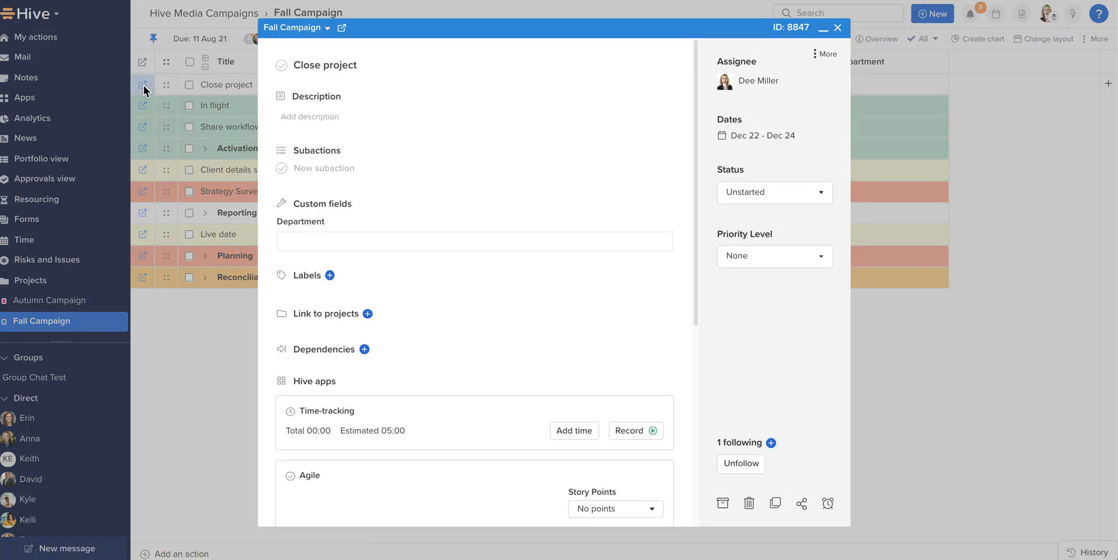
mouse_move(839, 28)
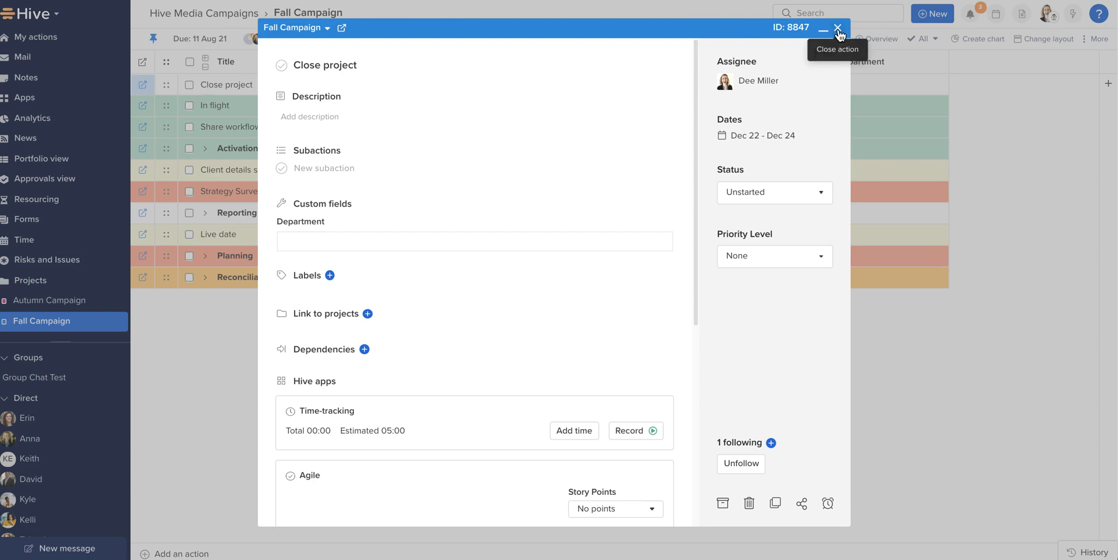
click(839, 27)
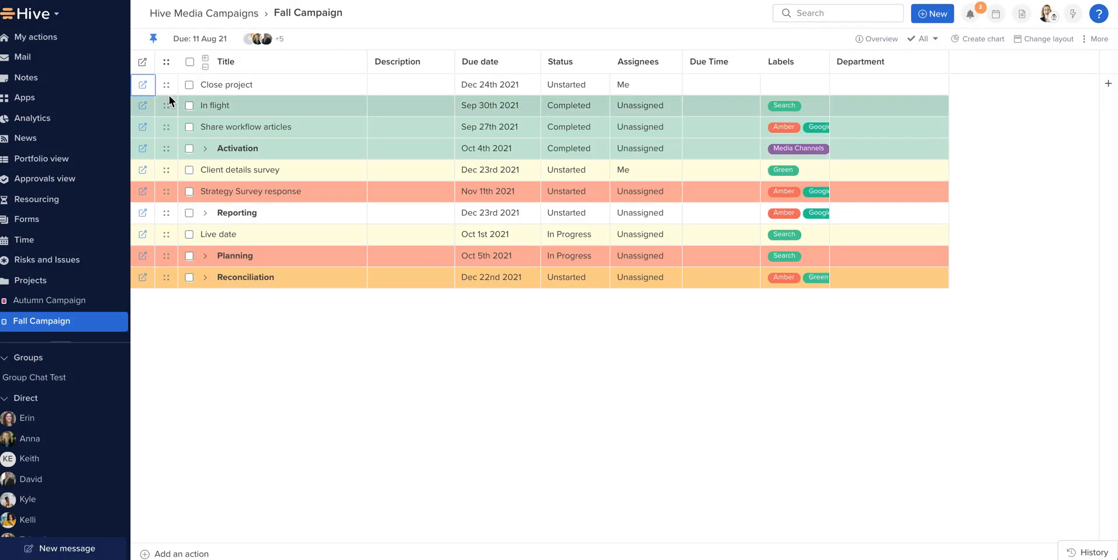
mouse_move(158, 191)
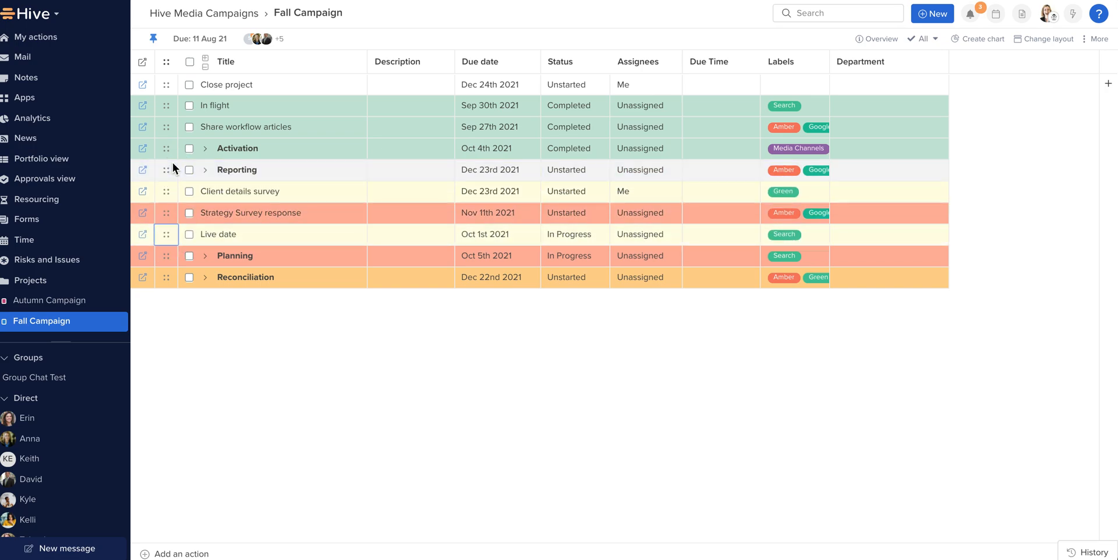
Place Live date directly under Activation and set Strategy Survey response to In Progress.
drag(166, 234, 166, 169)
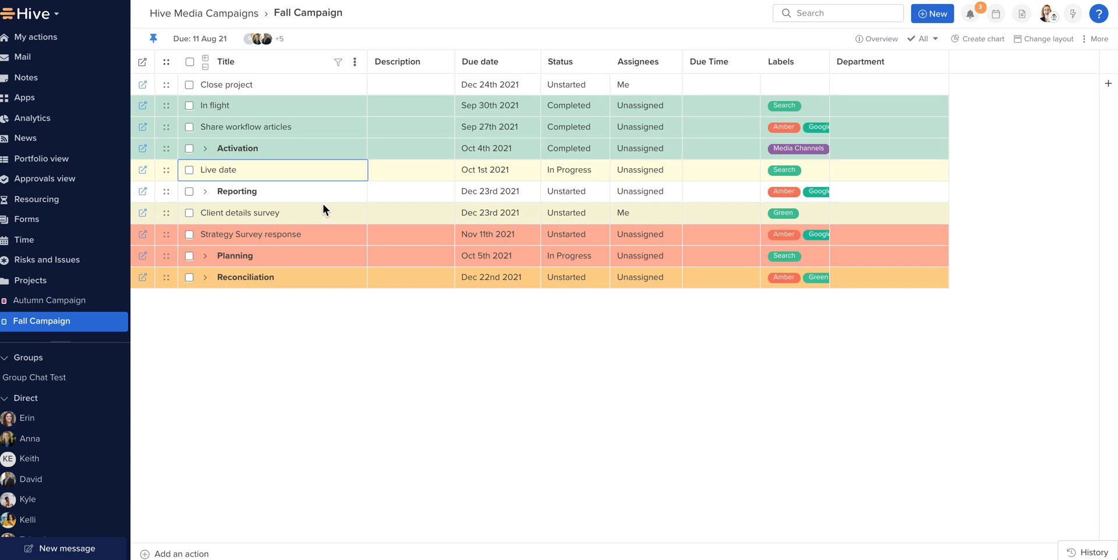
click(574, 170)
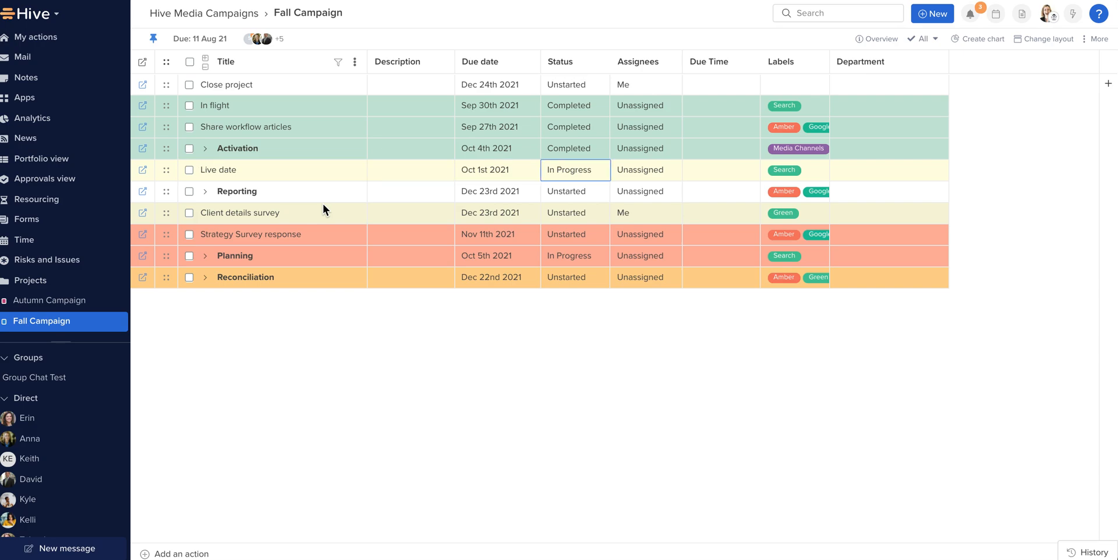
click(574, 233)
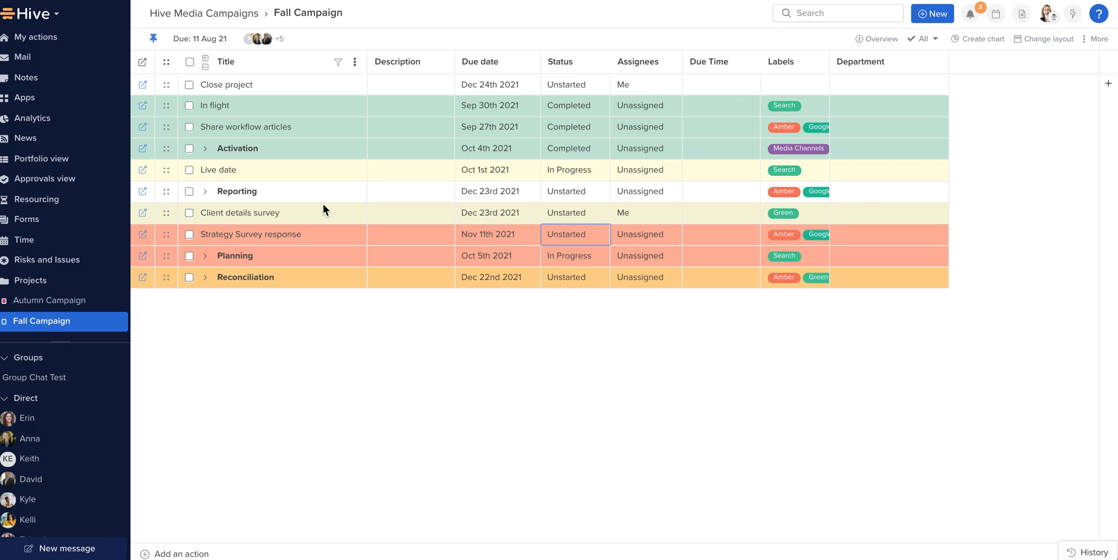
click(575, 233)
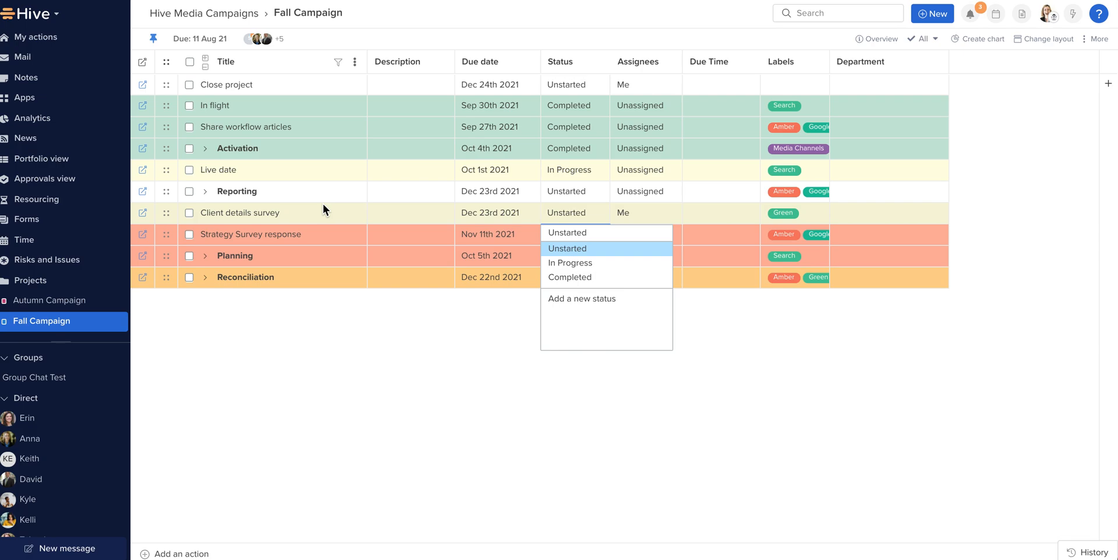
mouse_move(569, 262)
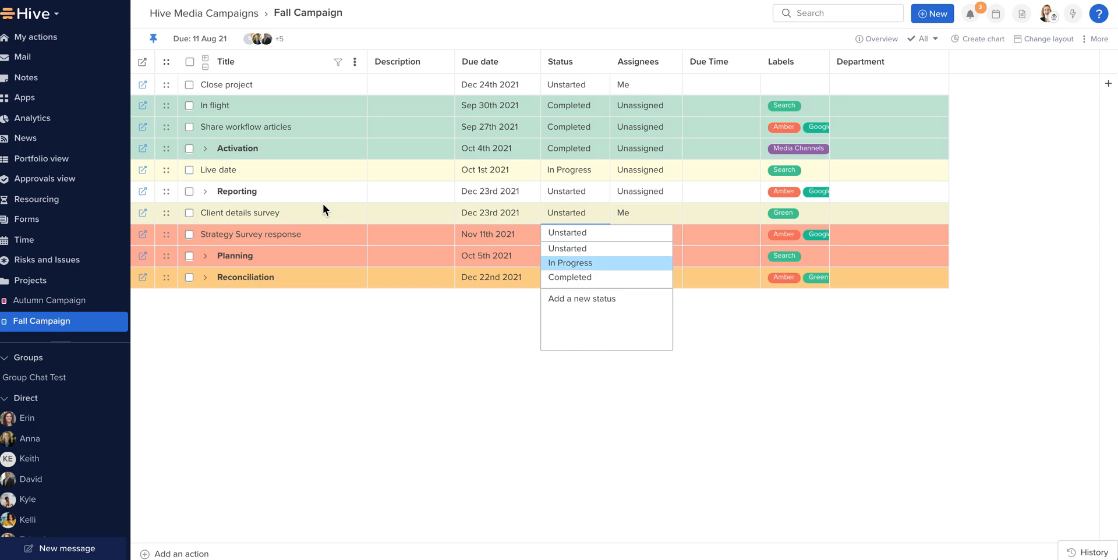
click(570, 262)
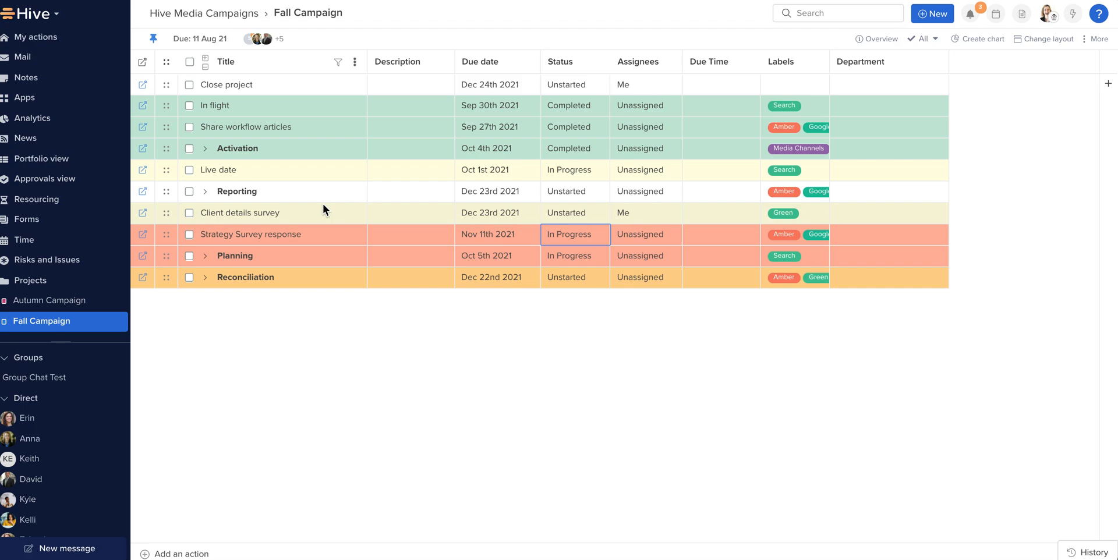
mouse_move(438, 68)
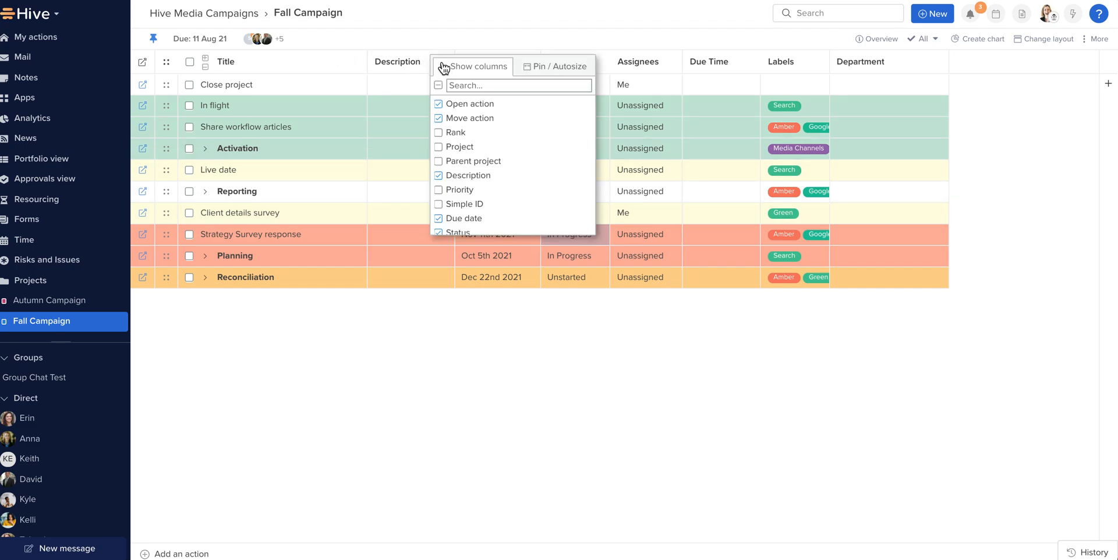
mouse_move(483, 198)
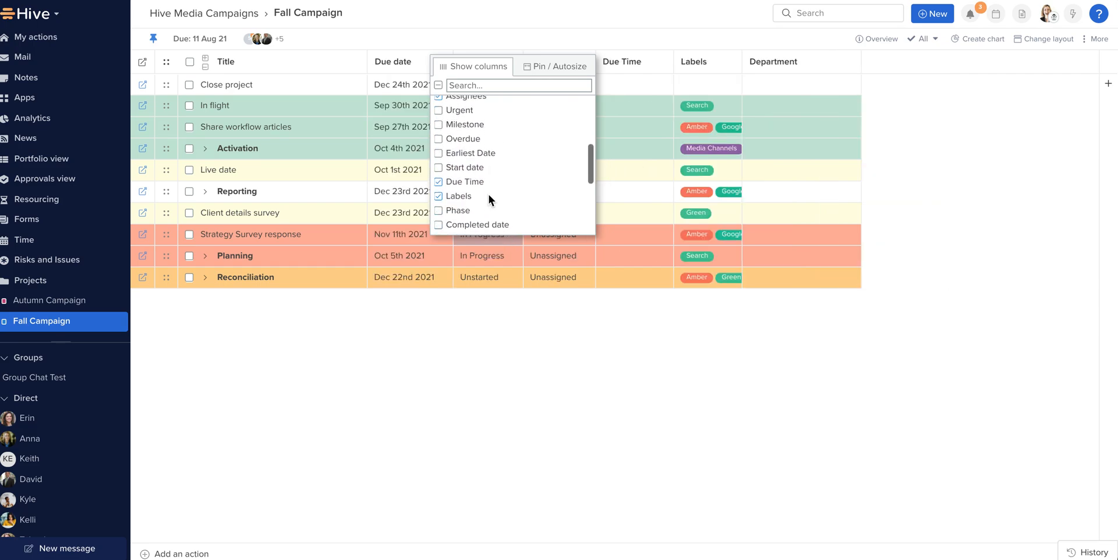
Uncheck Due Time and Description in the Show columns panel and close it.
click(438, 182)
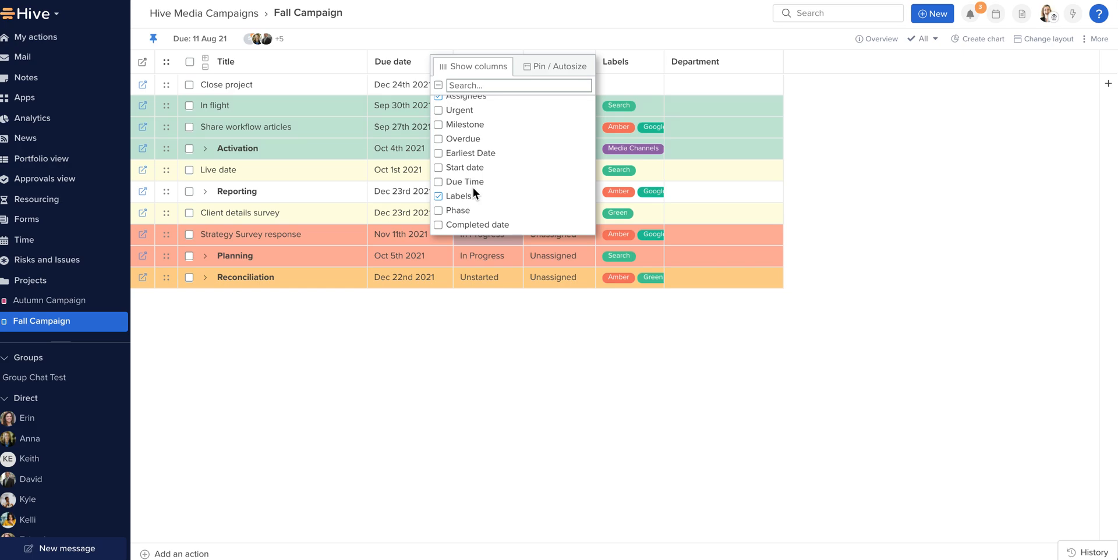
scroll(down, 3)
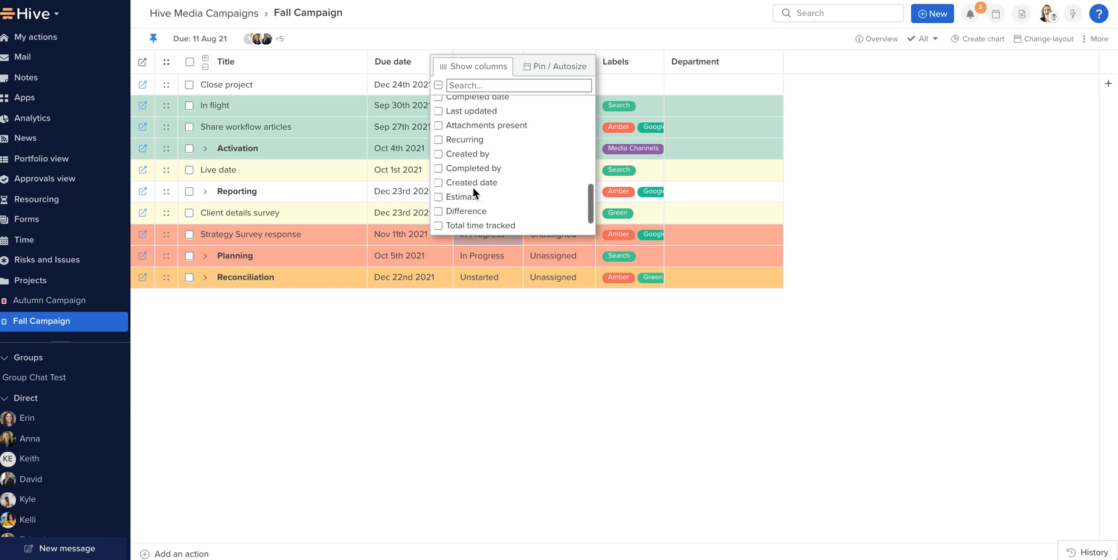
click(438, 225)
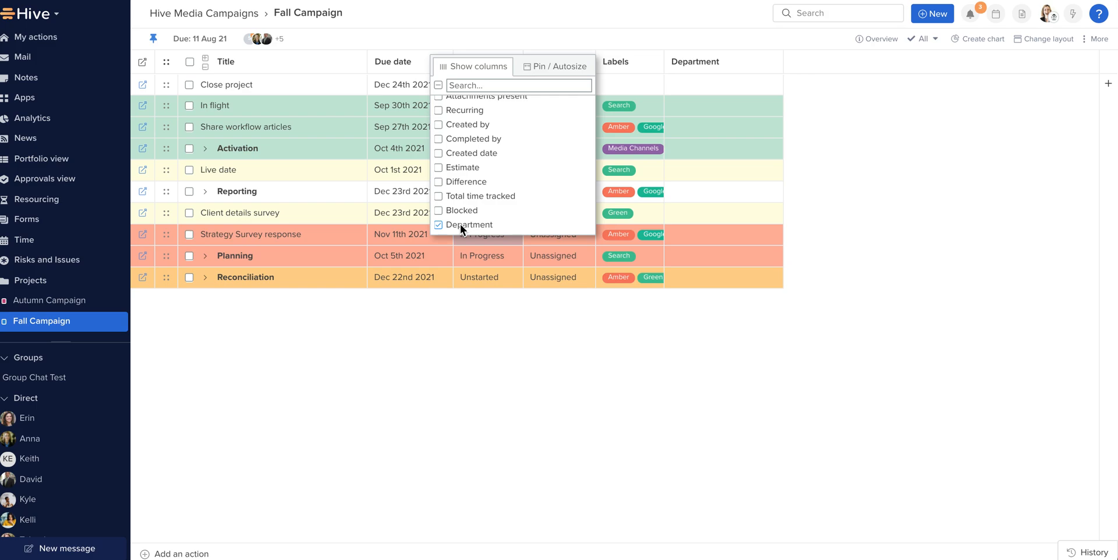
click(553, 44)
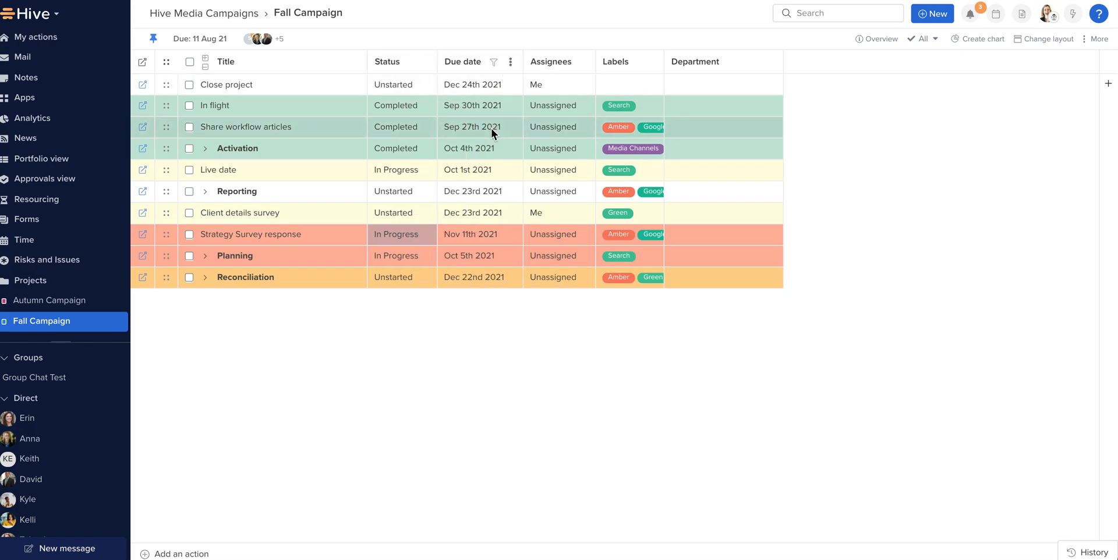
mouse_move(675, 68)
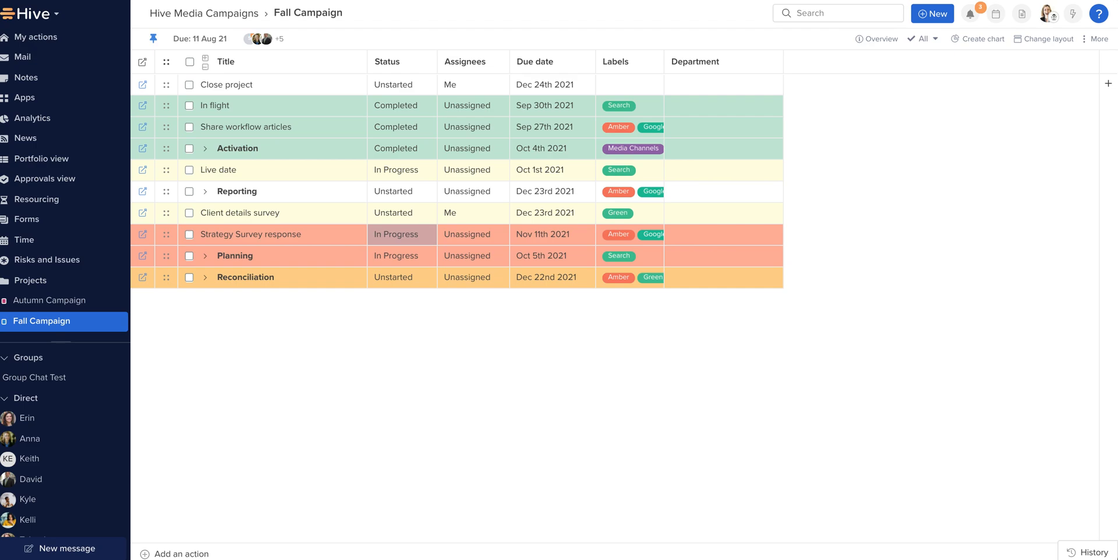
mouse_move(411, 69)
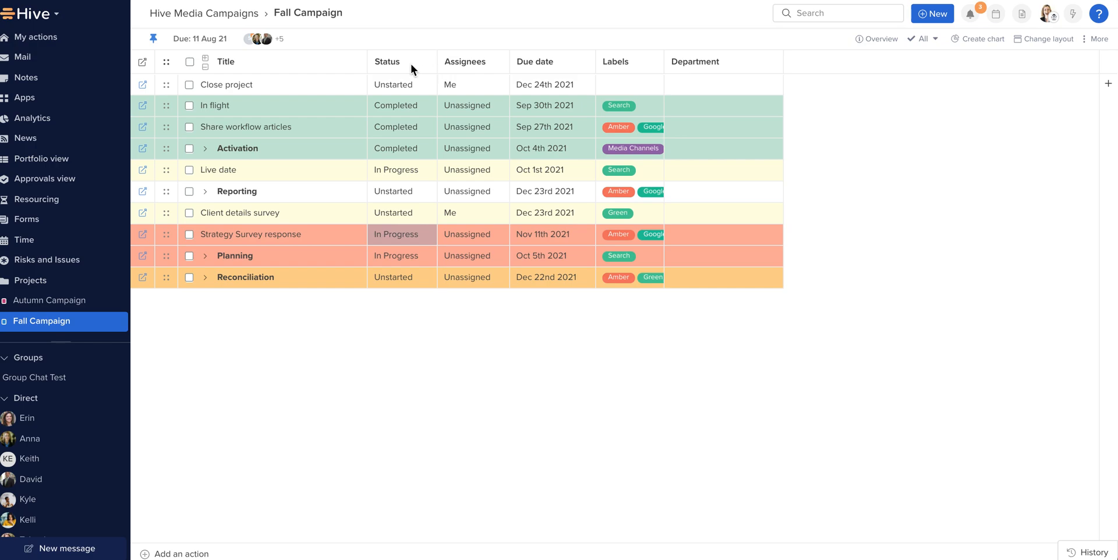
mouse_move(490, 69)
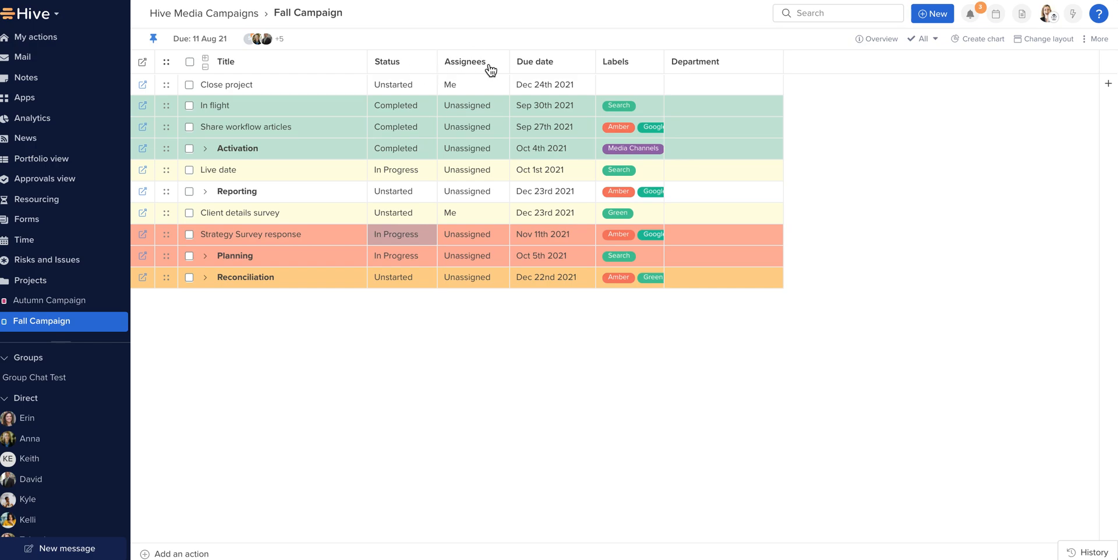
click(464, 61)
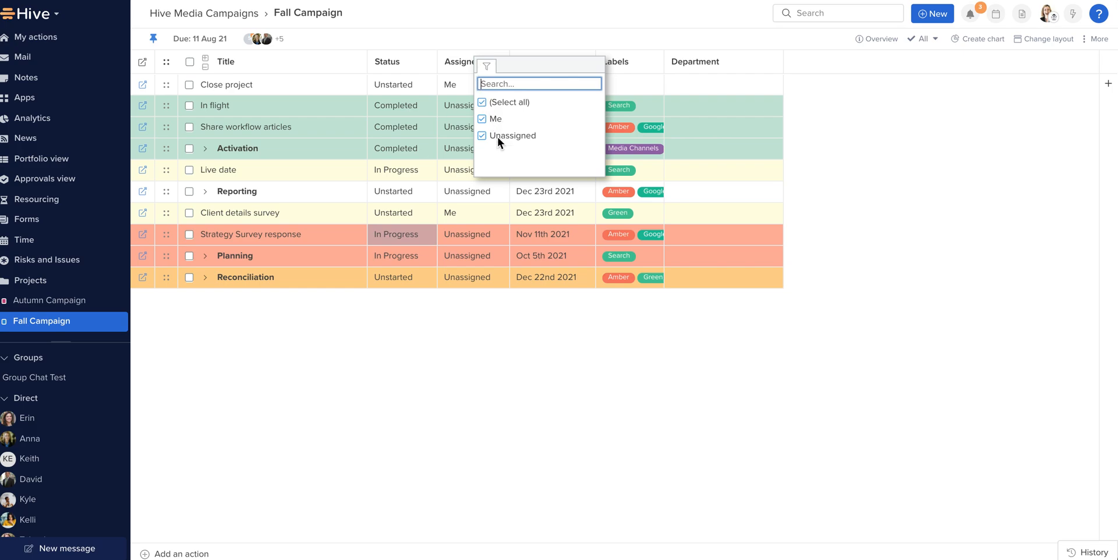
mouse_move(494, 43)
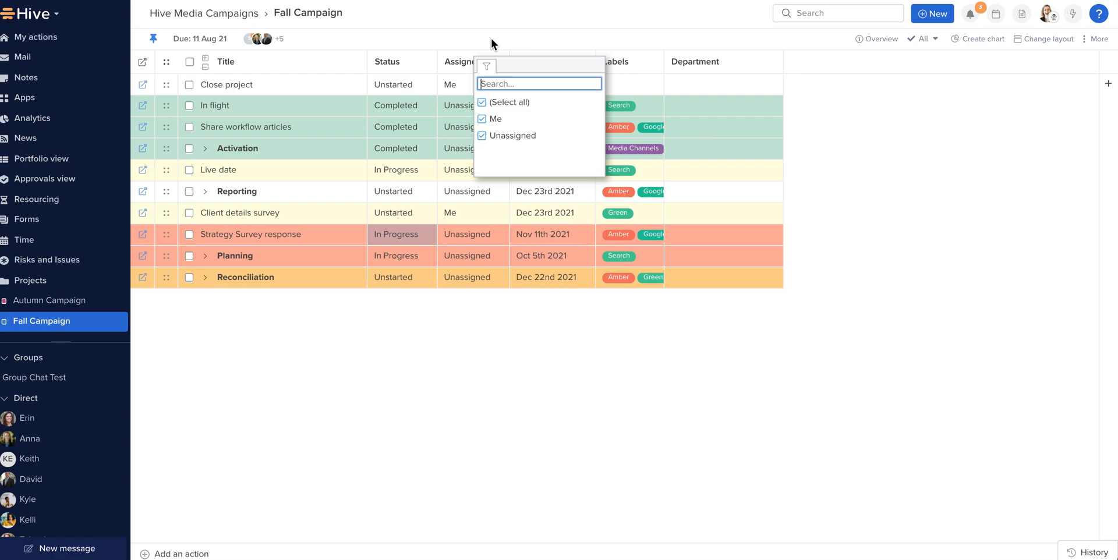
click(492, 43)
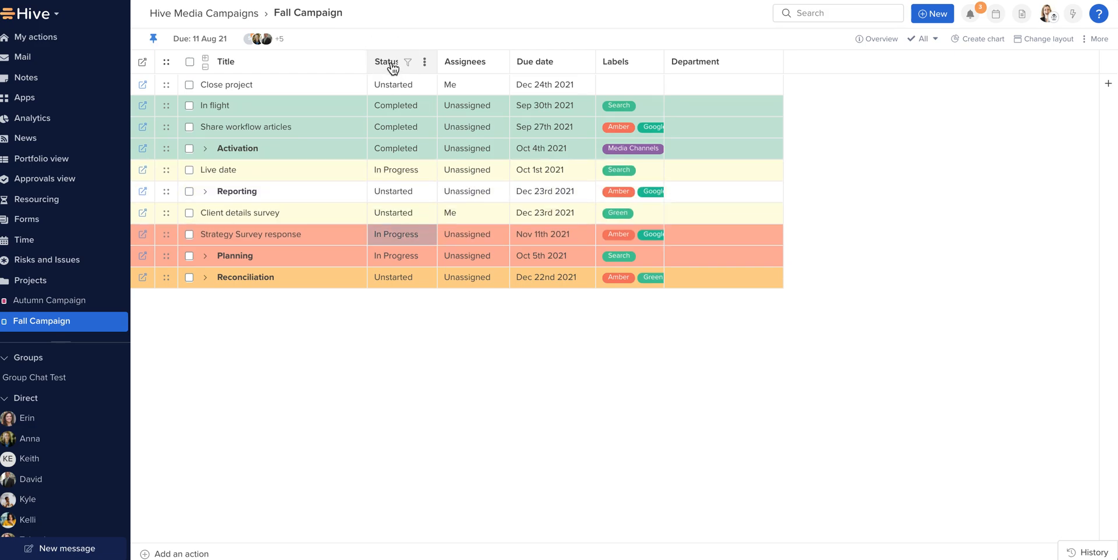
Sort by Status descending so Completed comes first, and widen the Status column.
click(386, 61)
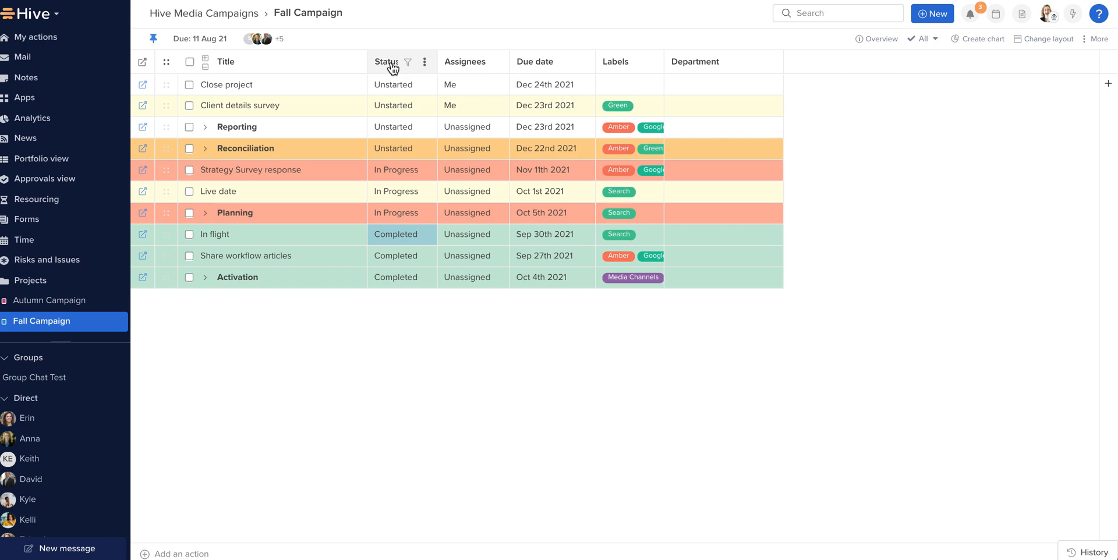
click(387, 61)
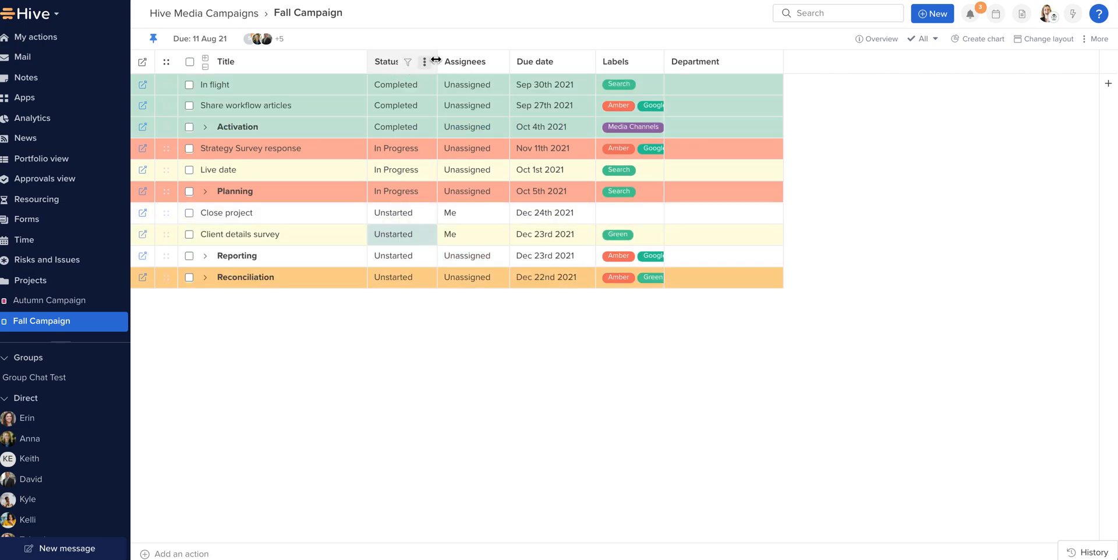
click(405, 61)
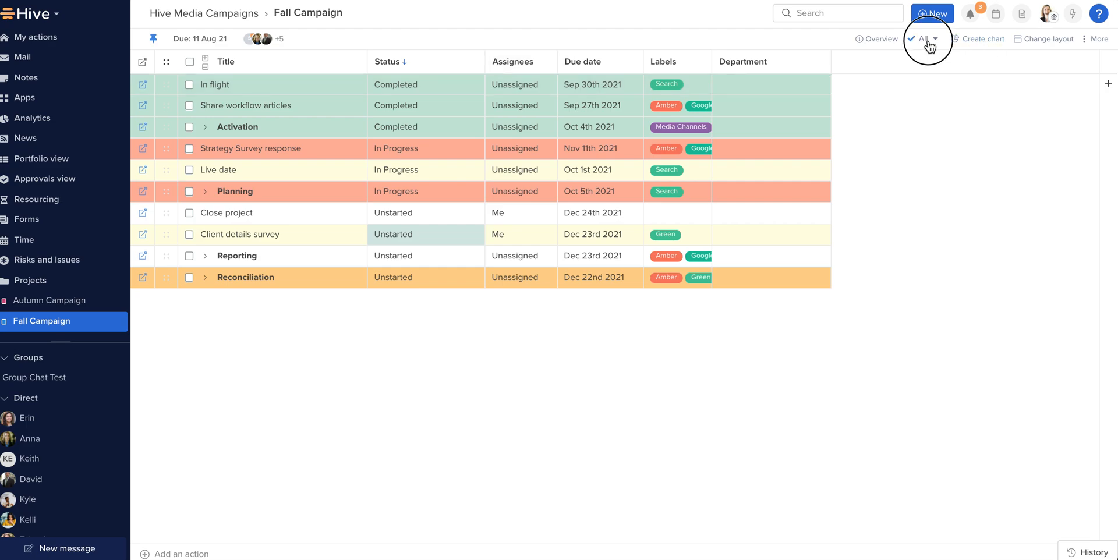
Filter the table to Incomplete actions, then switch the filter back to All.
click(928, 39)
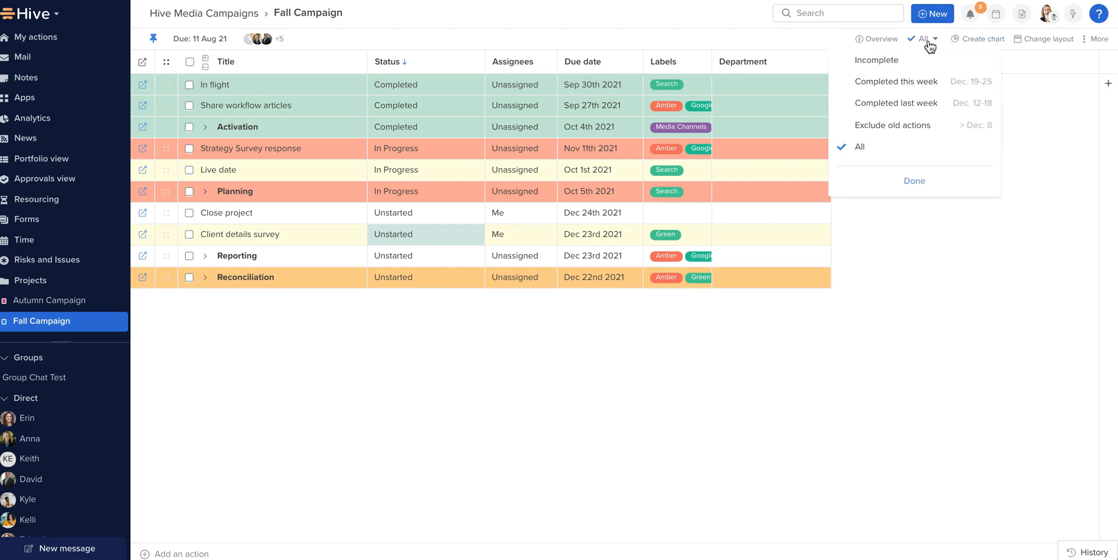
mouse_move(900, 66)
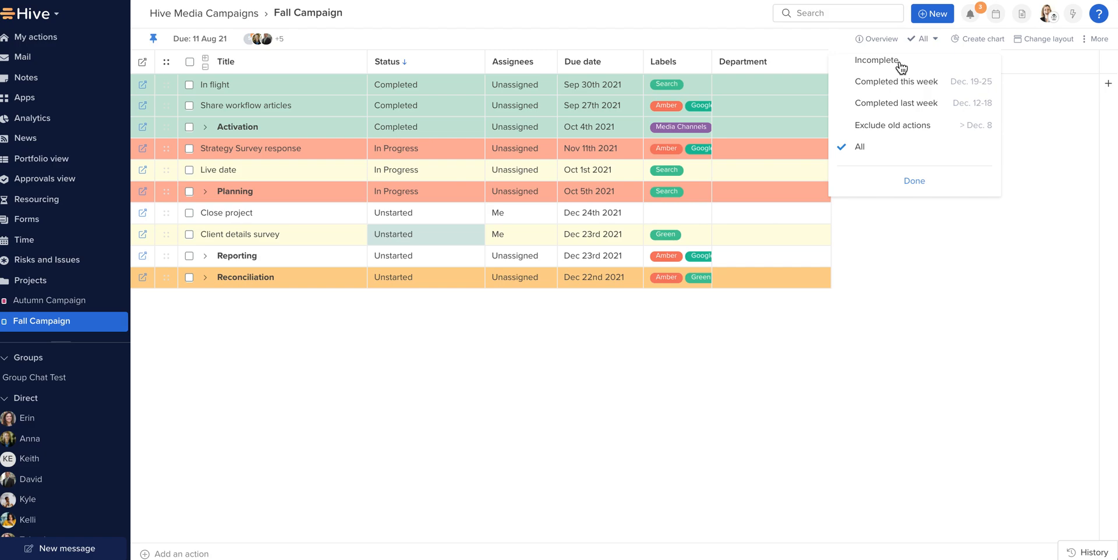
click(877, 60)
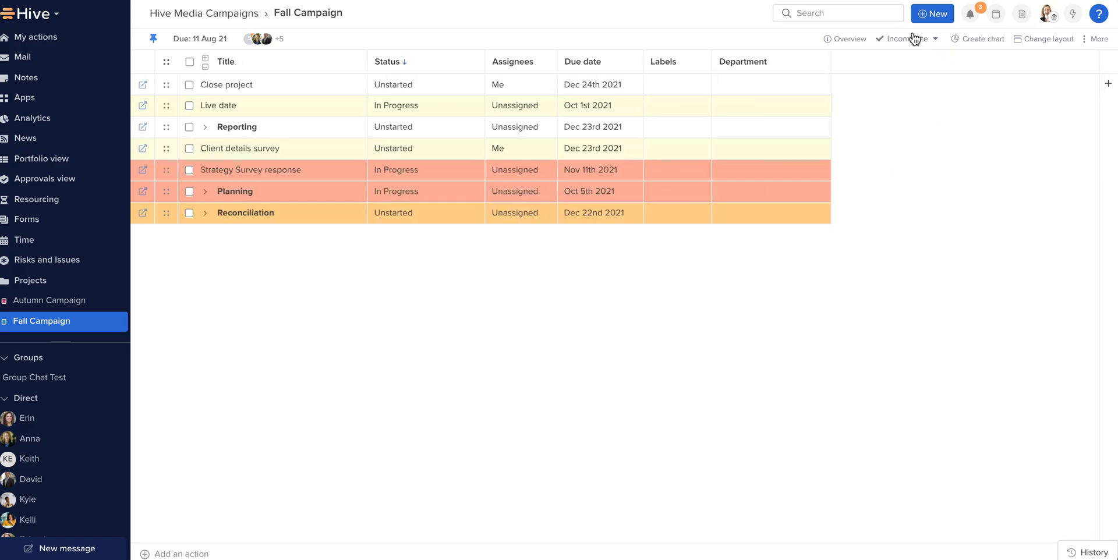
click(906, 39)
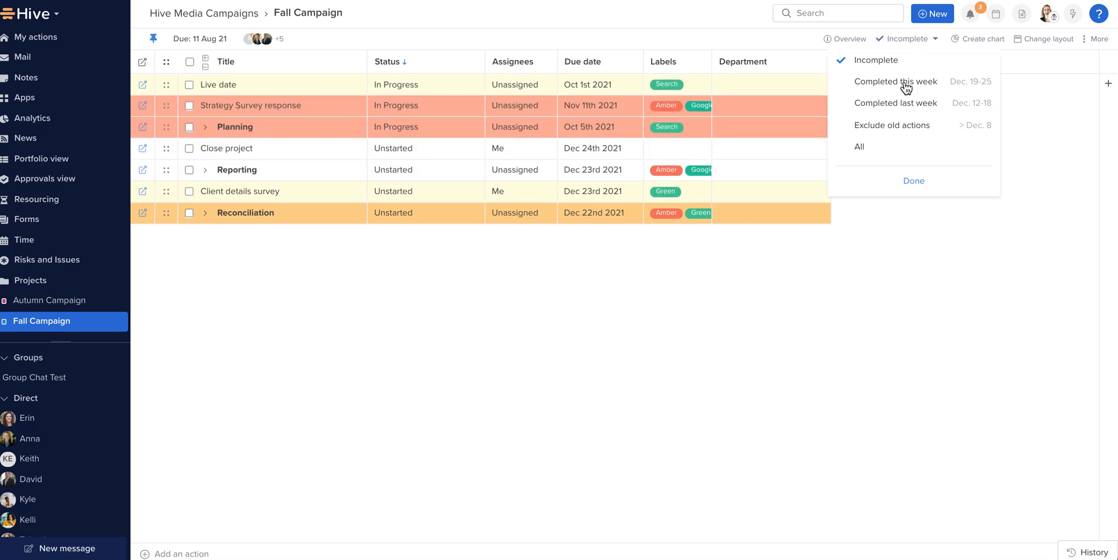
mouse_move(902, 127)
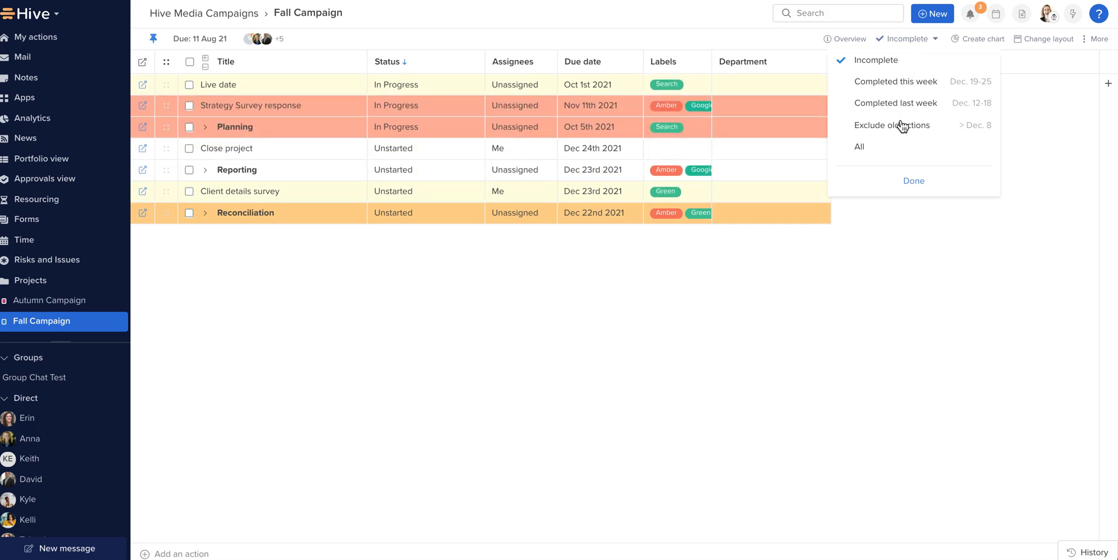
click(860, 146)
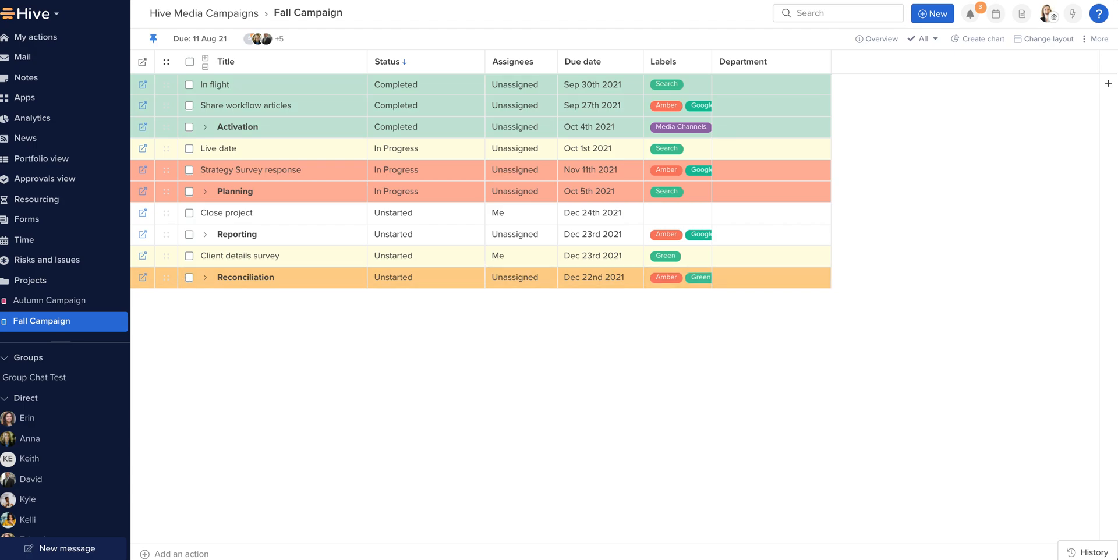
mouse_move(229, 410)
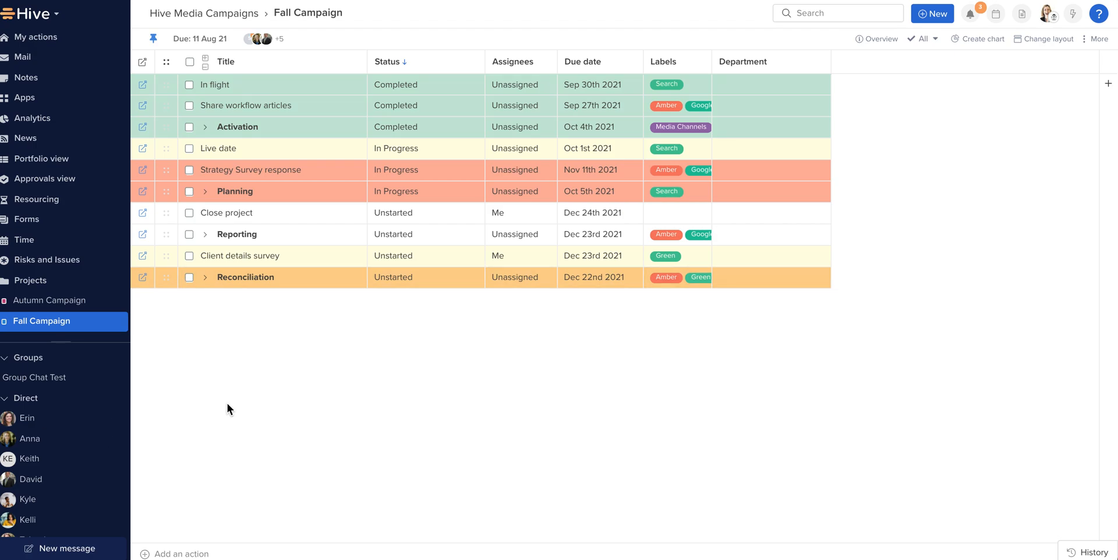
mouse_move(371, 327)
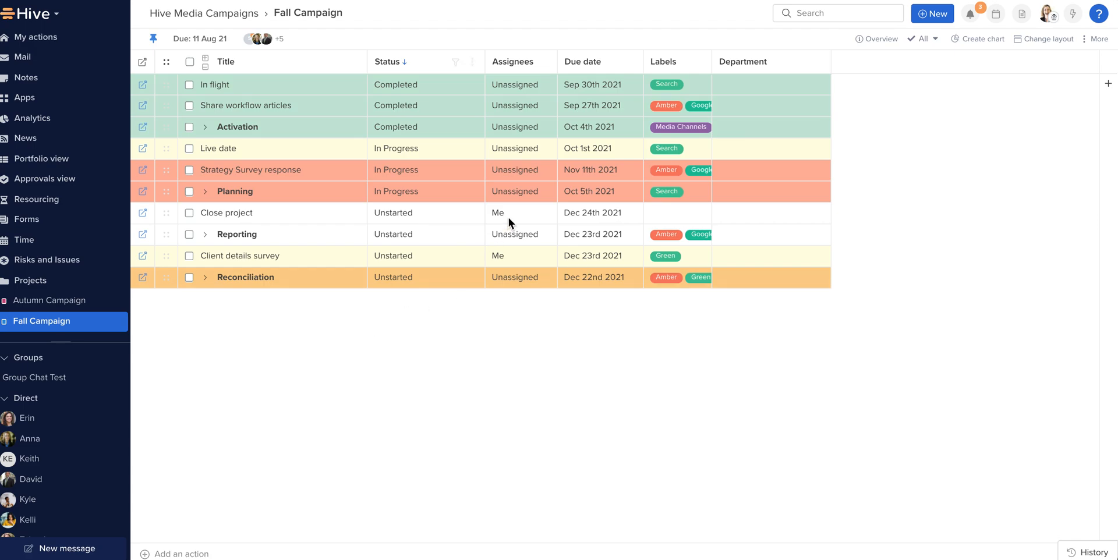
Pick the Me Assignees cell to copy onto In flight through Planning.
click(521, 213)
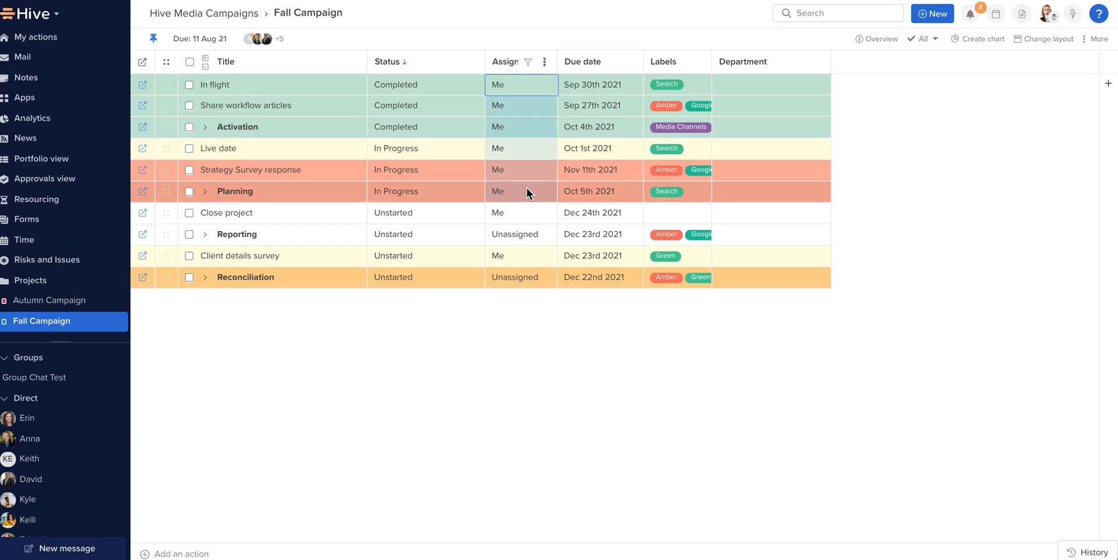
mouse_move(503, 221)
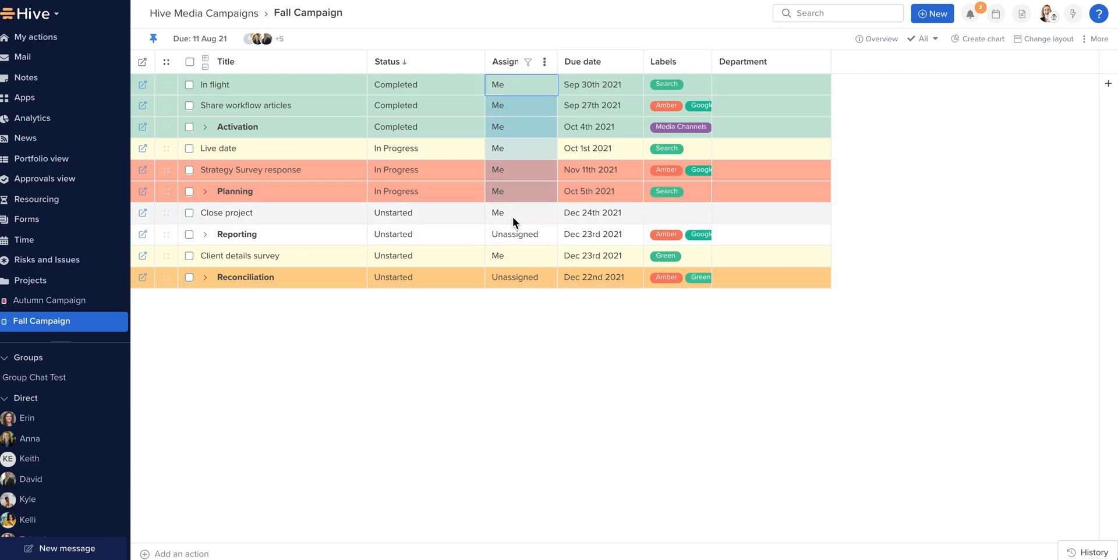
Select Strategy Survey response and Planning and complete both from the right-click menu.
click(520, 213)
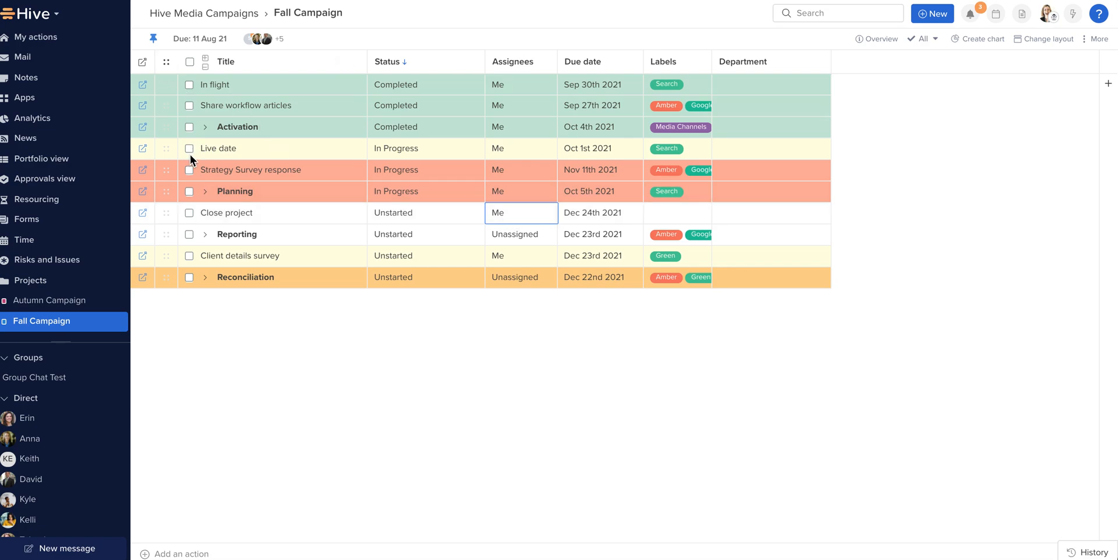
click(190, 170)
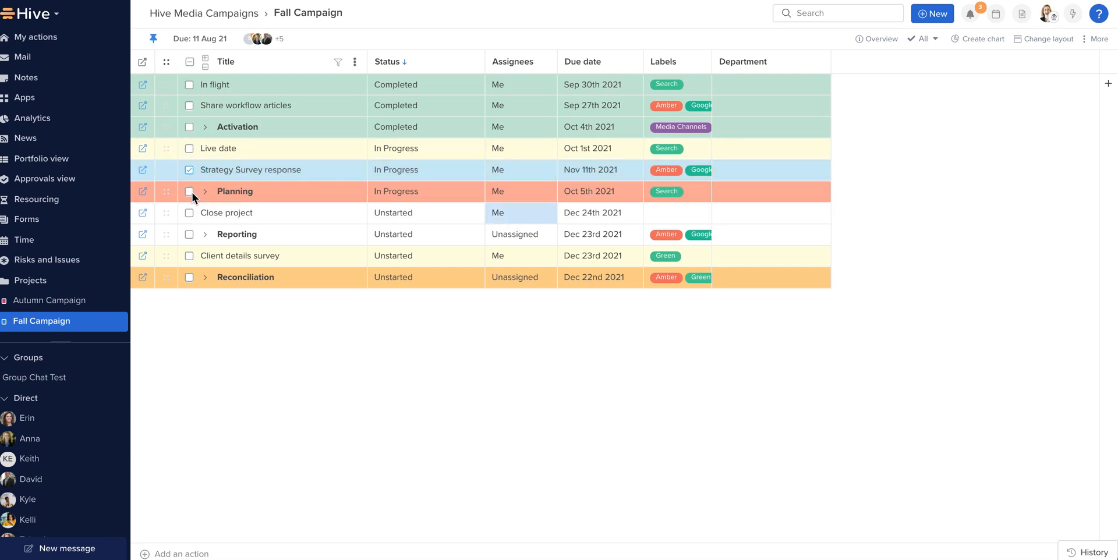
click(190, 191)
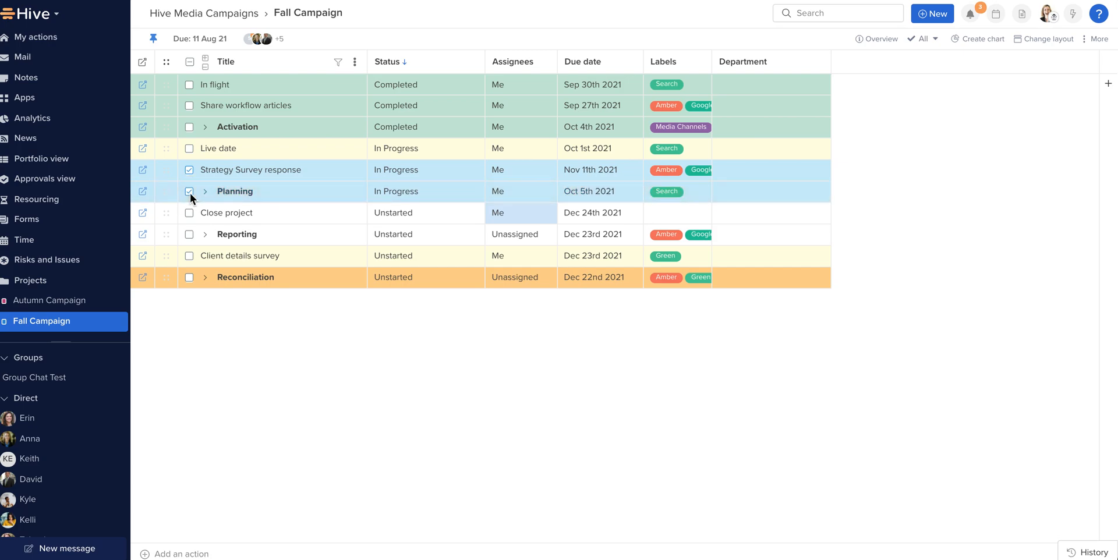
right_click(190, 192)
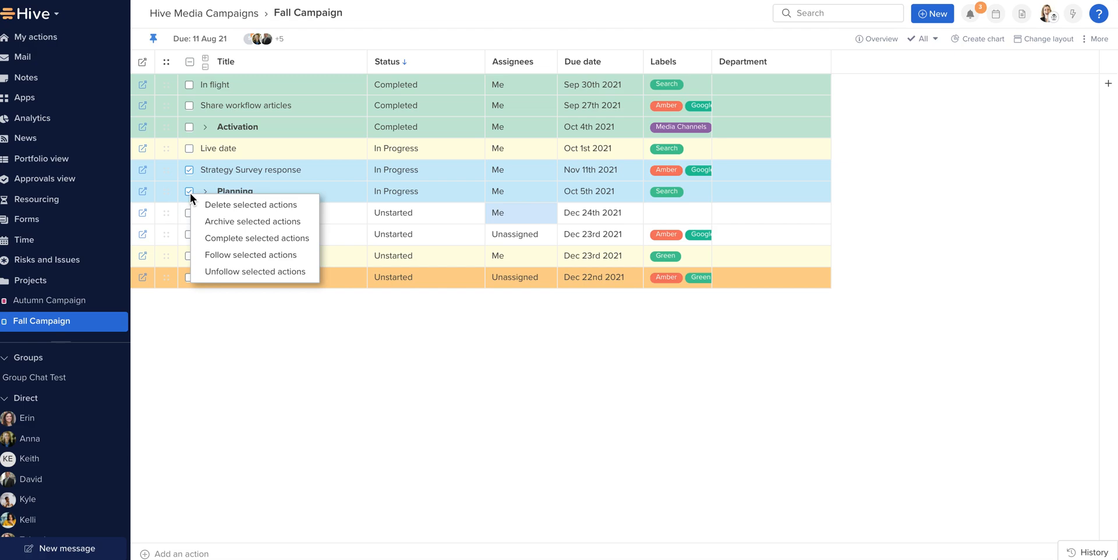
mouse_move(257, 238)
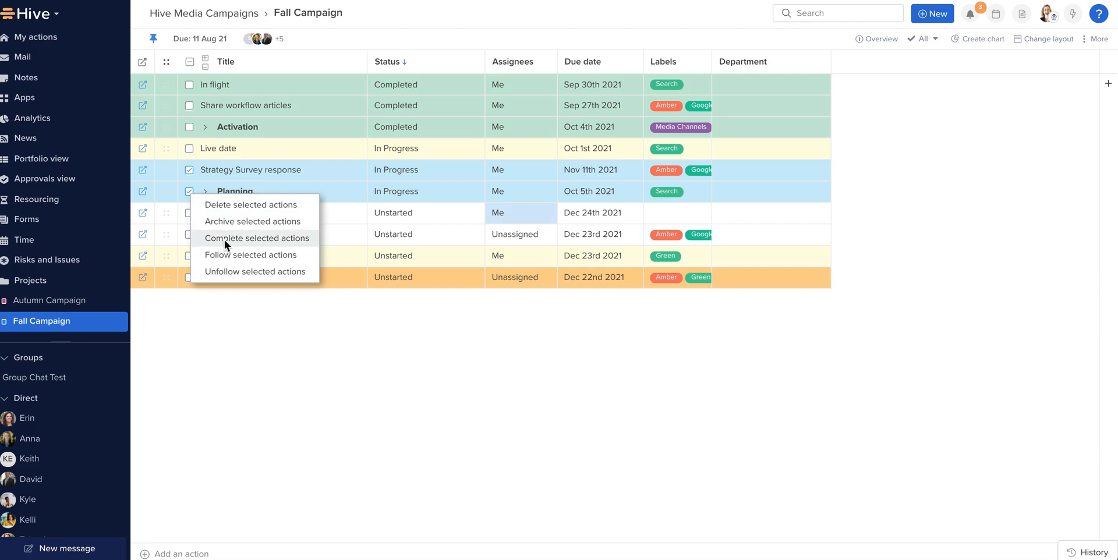
click(257, 238)
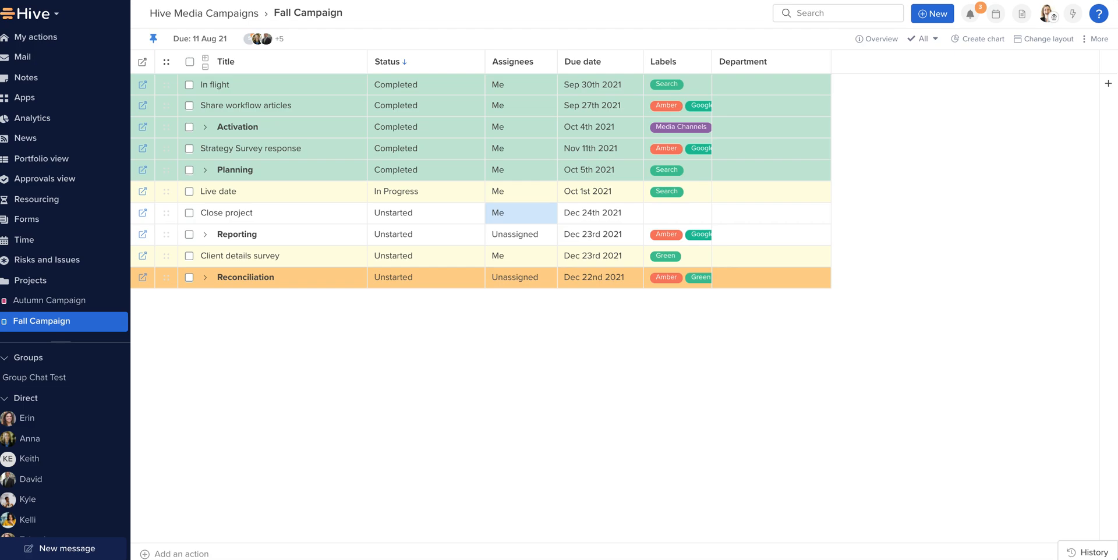
mouse_move(457, 429)
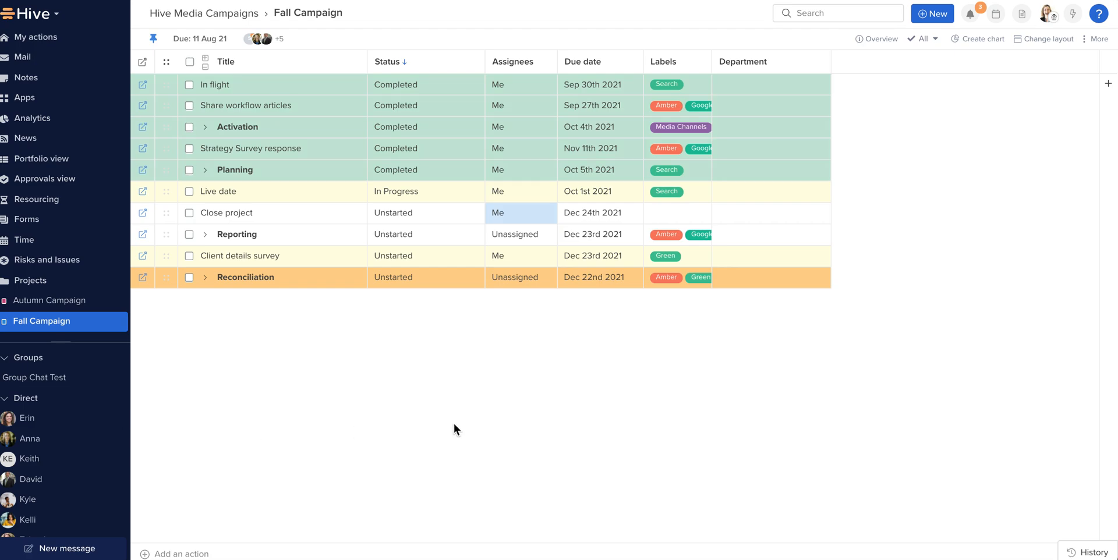
mouse_move(980, 45)
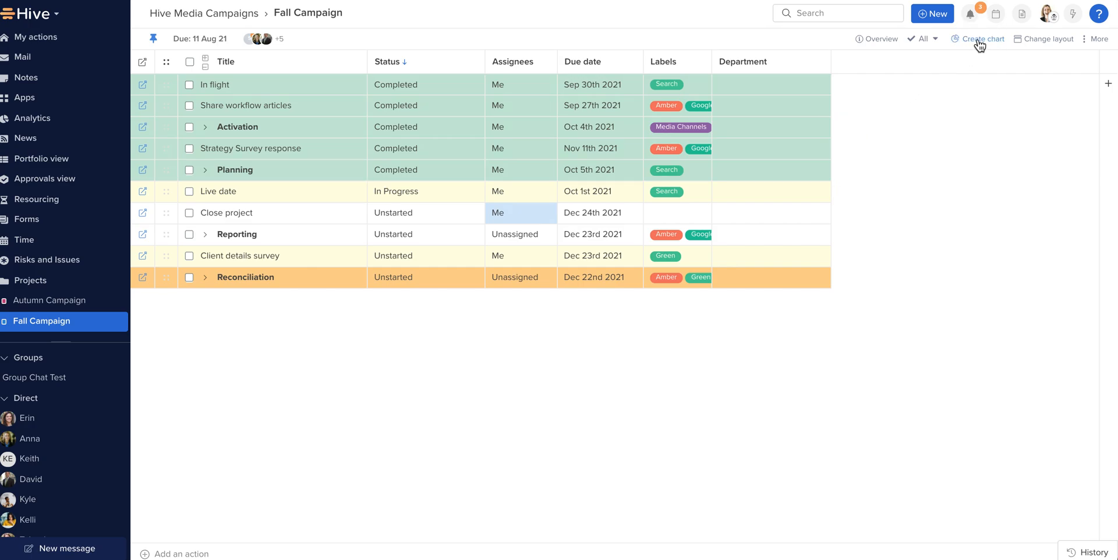
Open the chart builder panel above the table with Create chart.
click(981, 39)
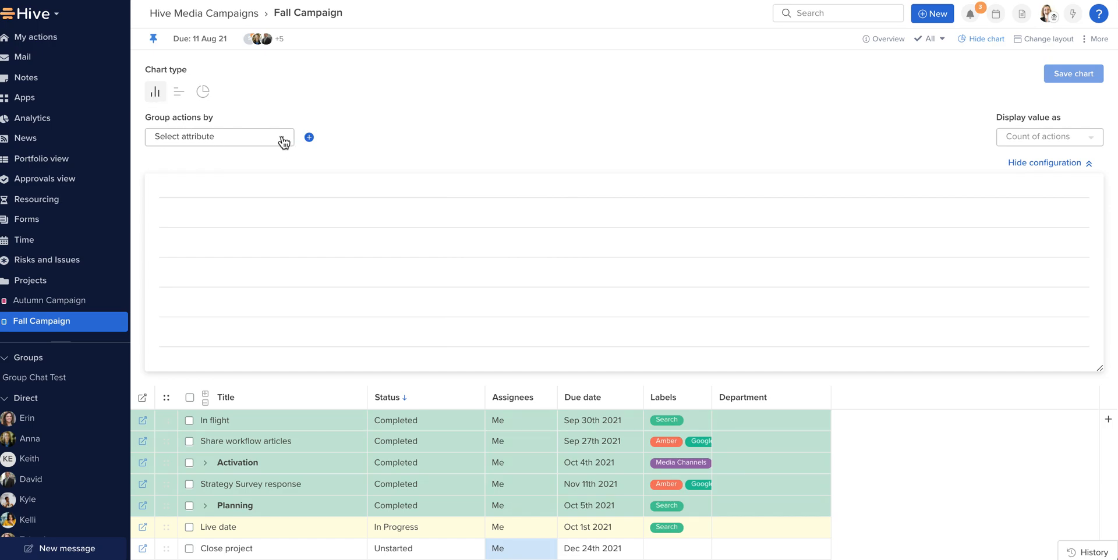
Group the chart by Label, then add and remove a secondary Assignee grouping.
click(219, 136)
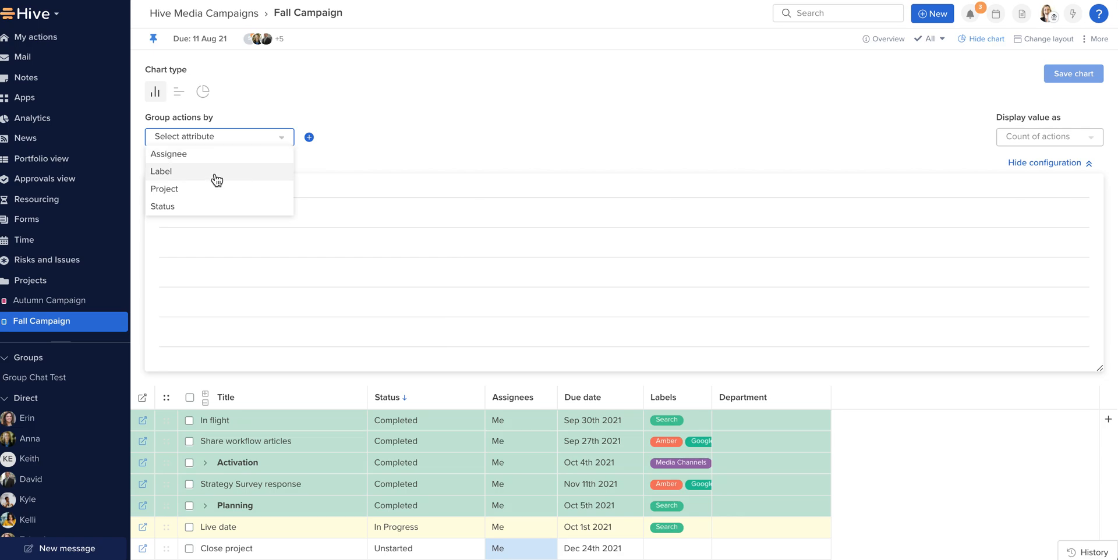
click(162, 171)
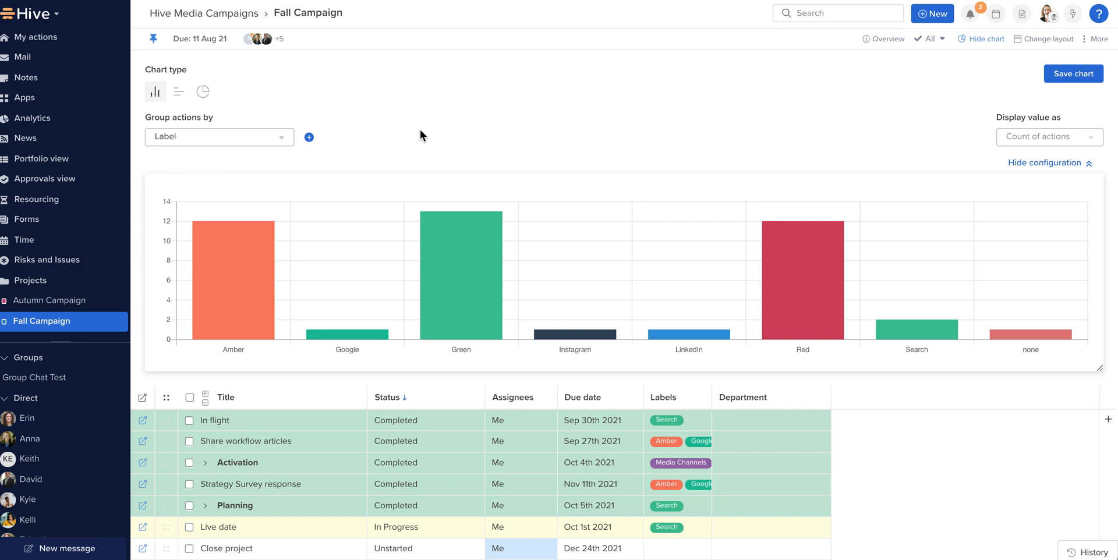
mouse_move(309, 138)
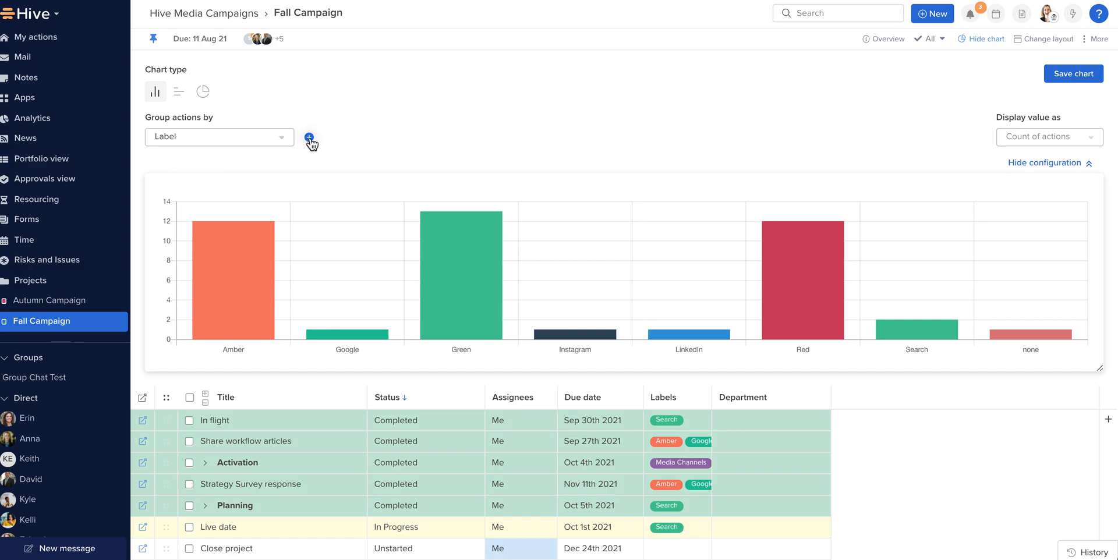
click(309, 140)
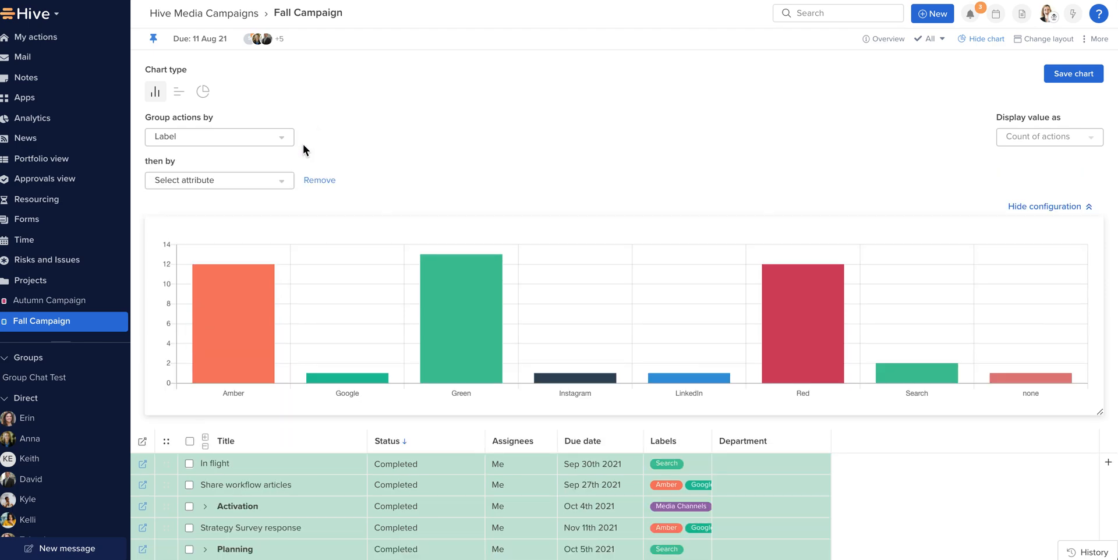
click(219, 179)
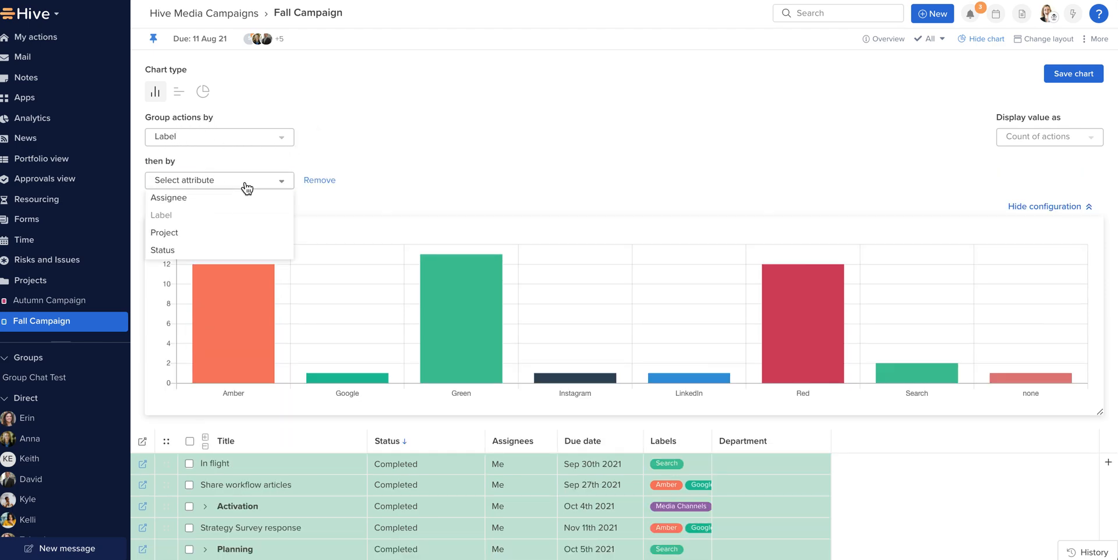
click(169, 197)
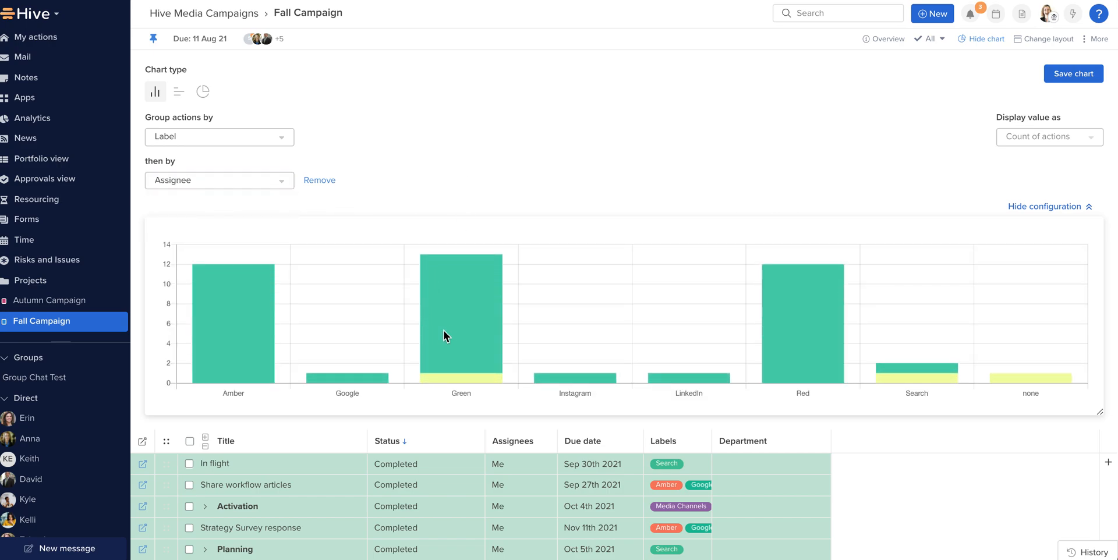
mouse_move(531, 194)
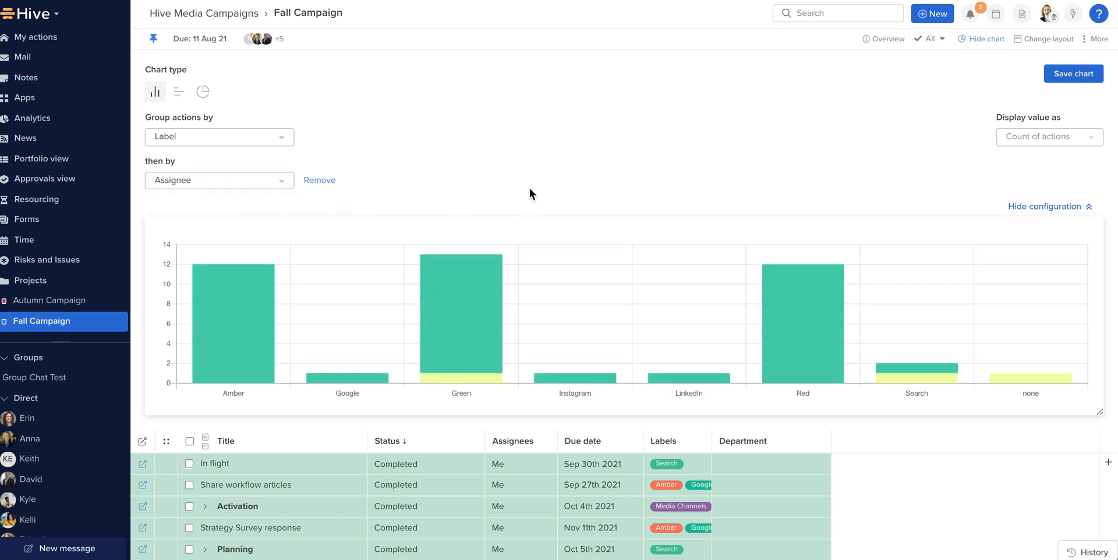
mouse_move(417, 195)
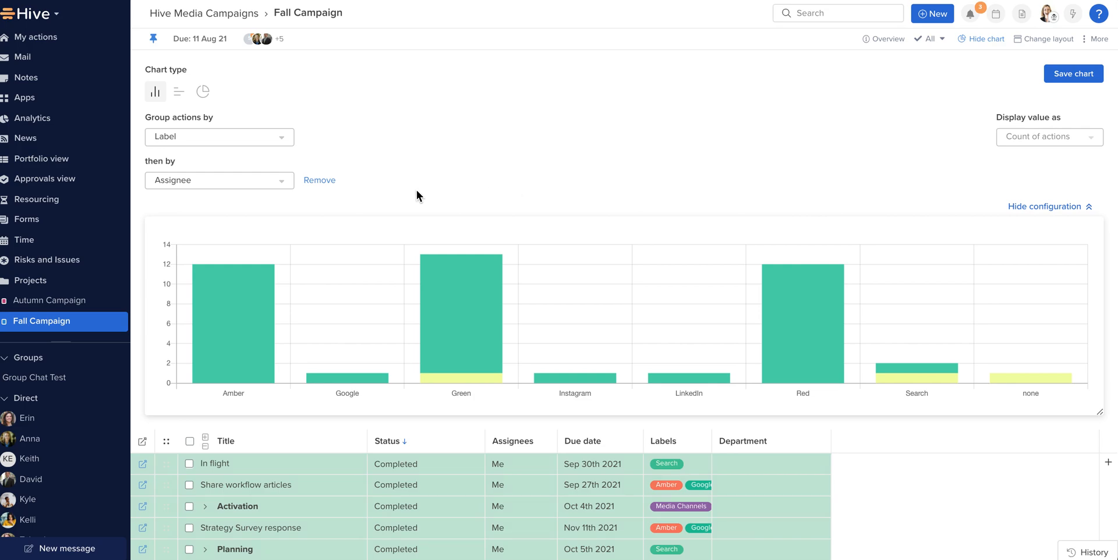
click(320, 179)
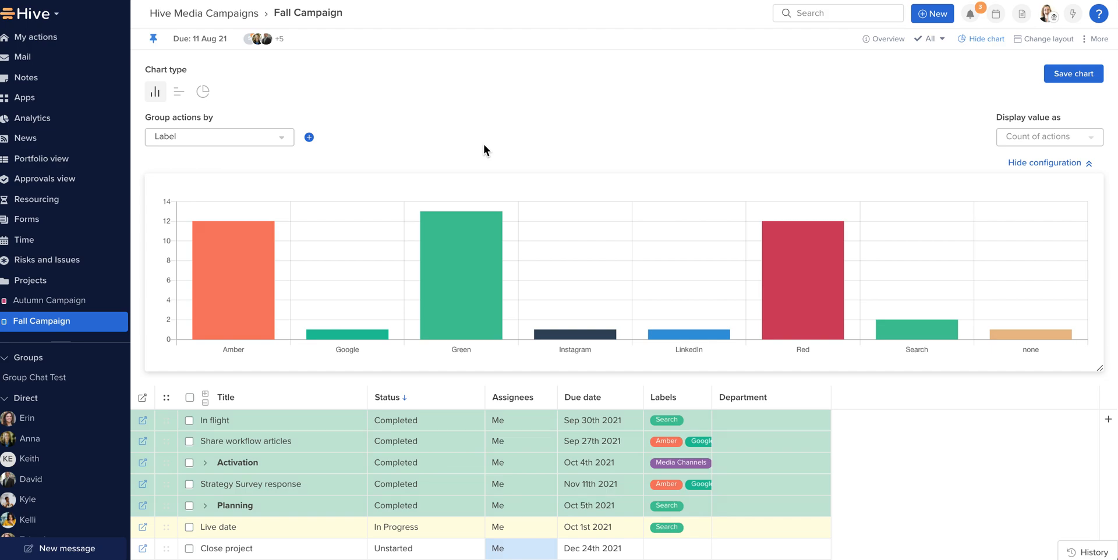
mouse_move(1048, 80)
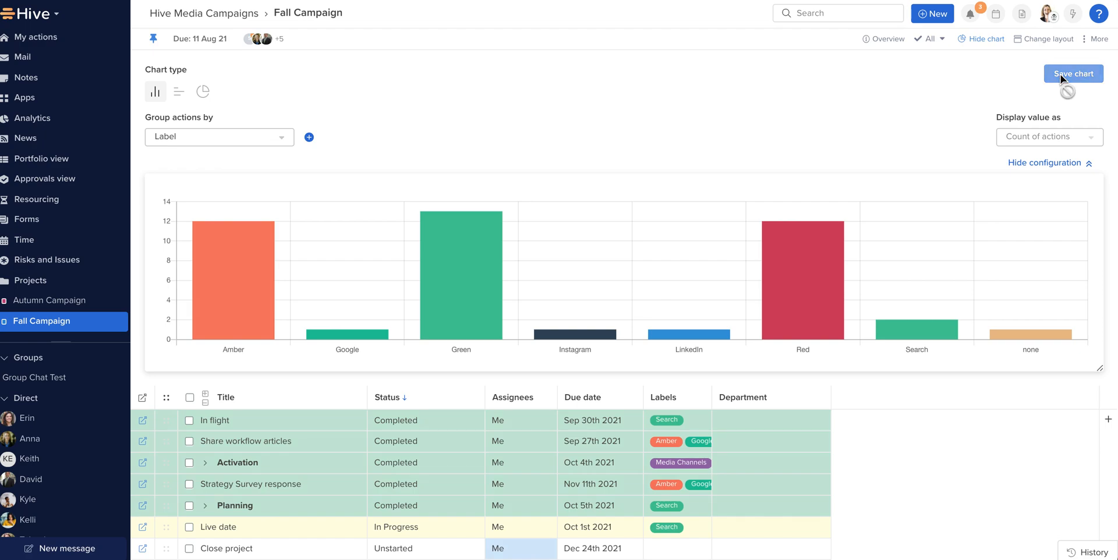
mouse_move(1027, 140)
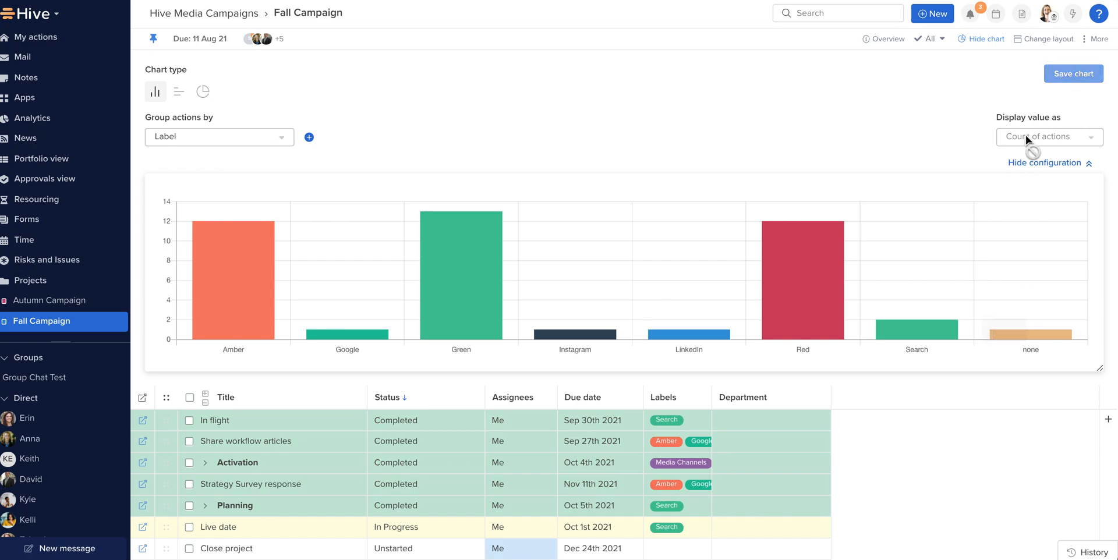
Hide the saved label-count bar chart, leaving only the Fall Campaign table visible.
click(1045, 162)
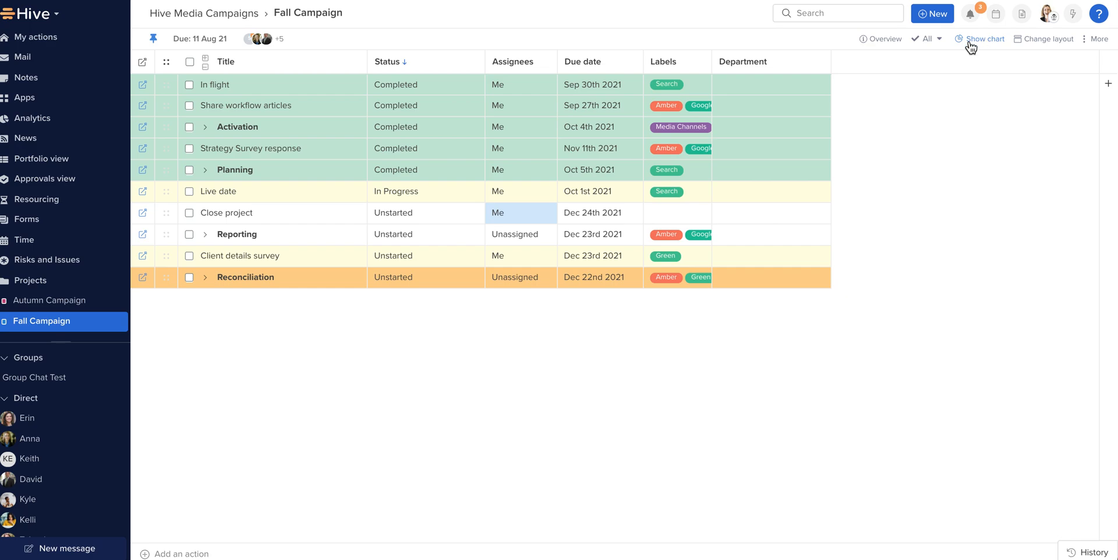
Show the saved label-count bar chart above the Fall Campaign table again.
click(985, 39)
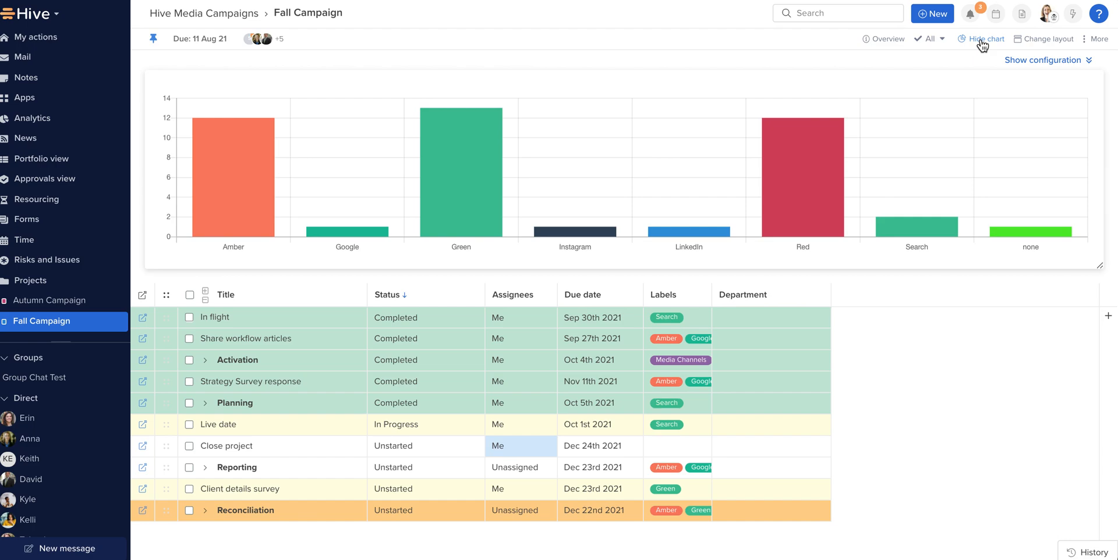
mouse_move(583, 294)
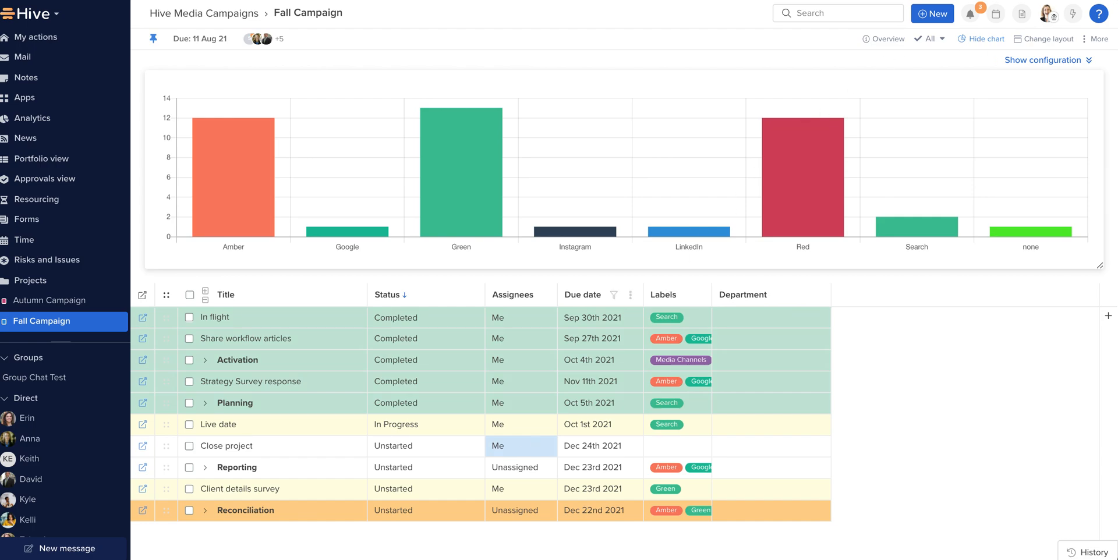